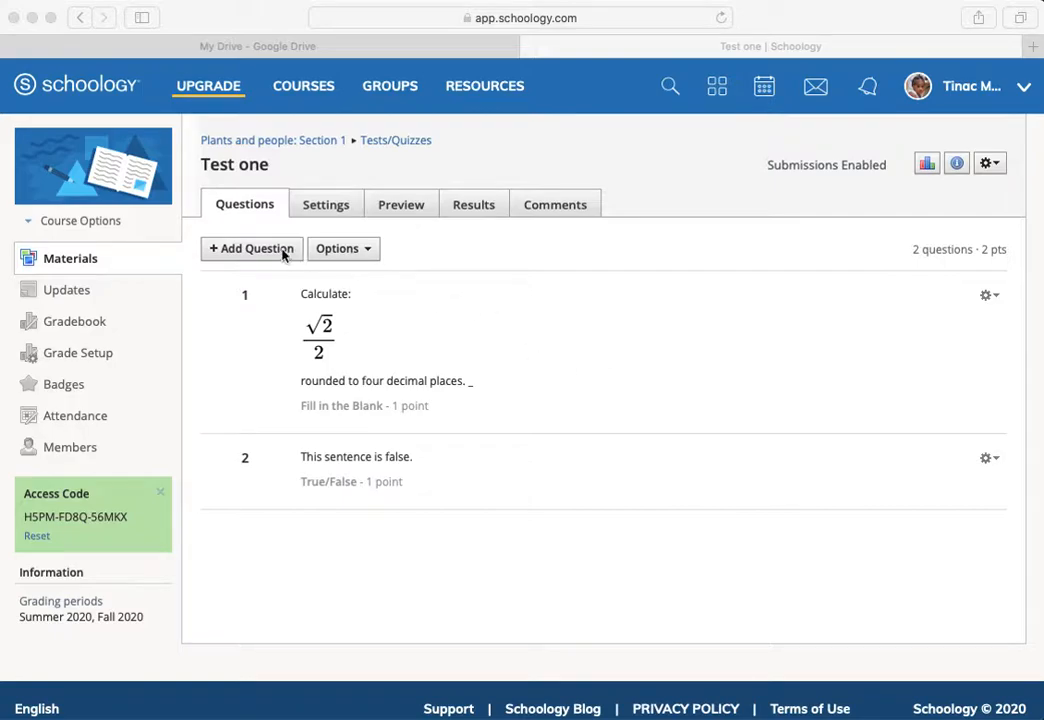
{"action": "mouse_move", "coordinate": [268, 256]}
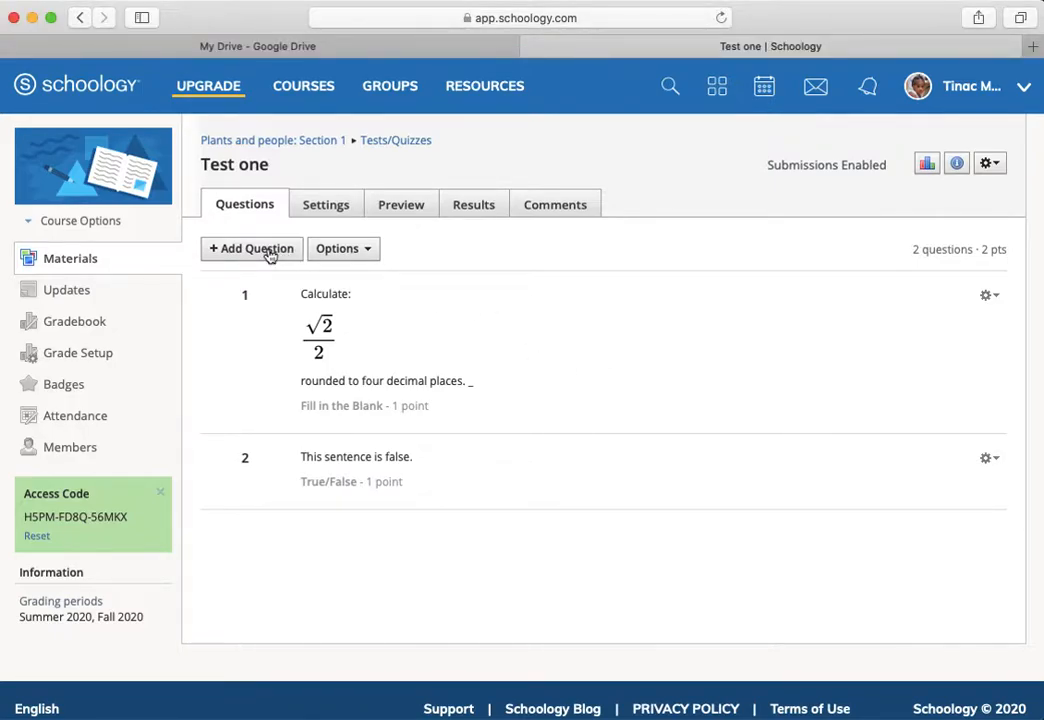
Start a new Short-Answer/Essay question in Test one via Add Question
{"action": "left_click", "coordinate": [252, 248]}
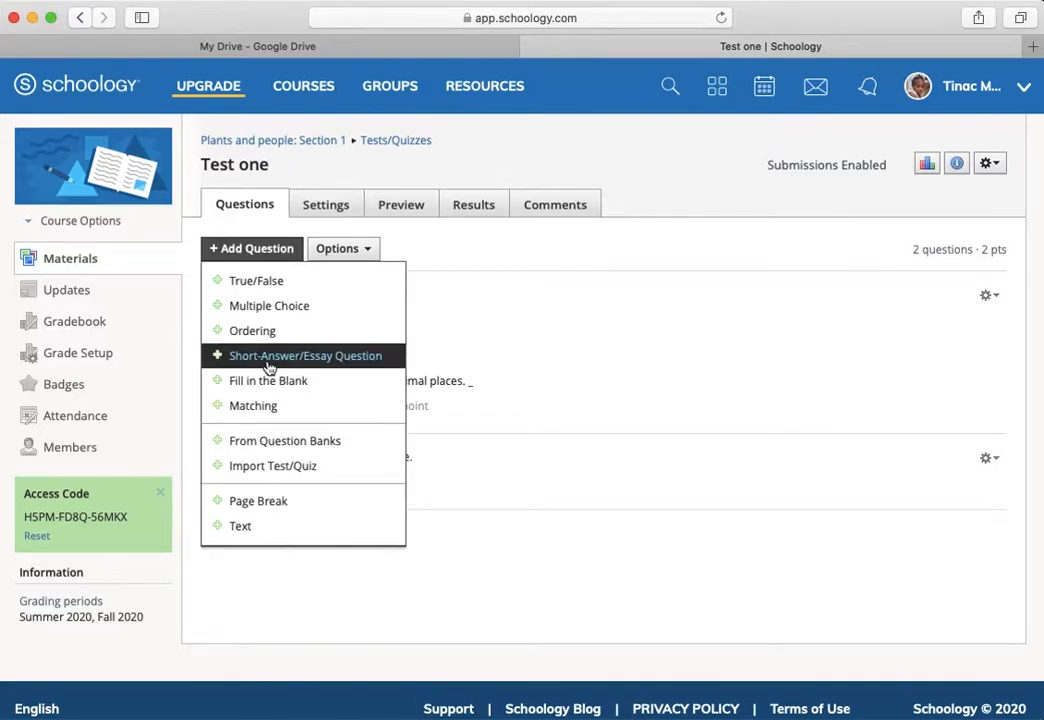
{"action": "left_click", "coordinate": [304, 356]}
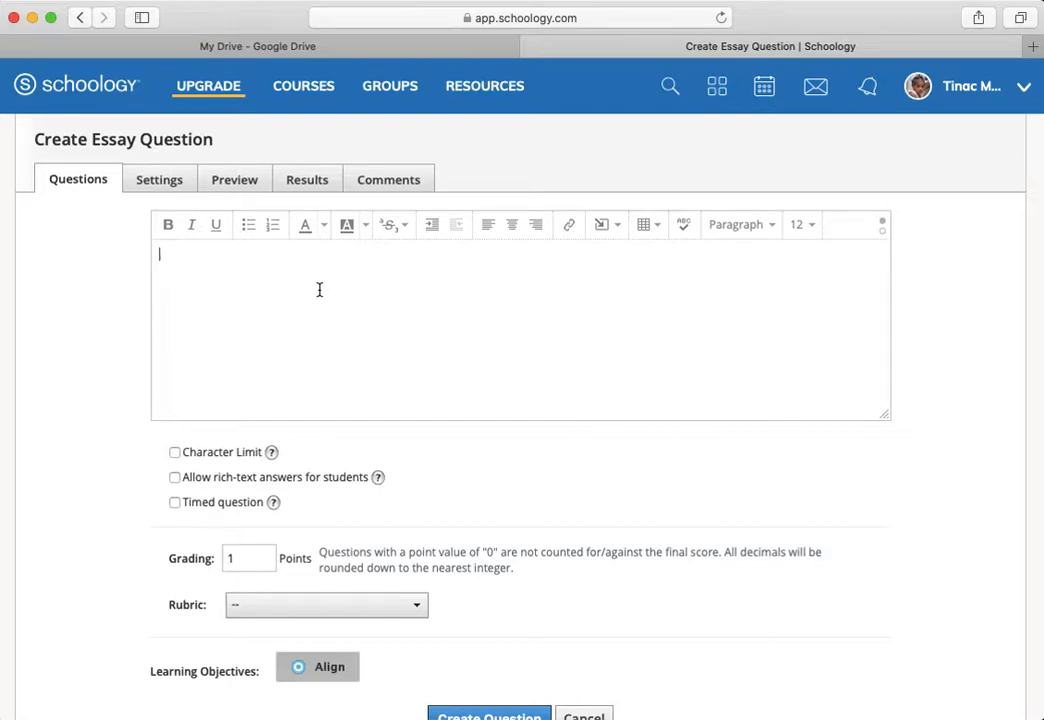
Enter the question text "What is the ultimate meaning of life?" and create the question
{"action": "type", "text": "What"}
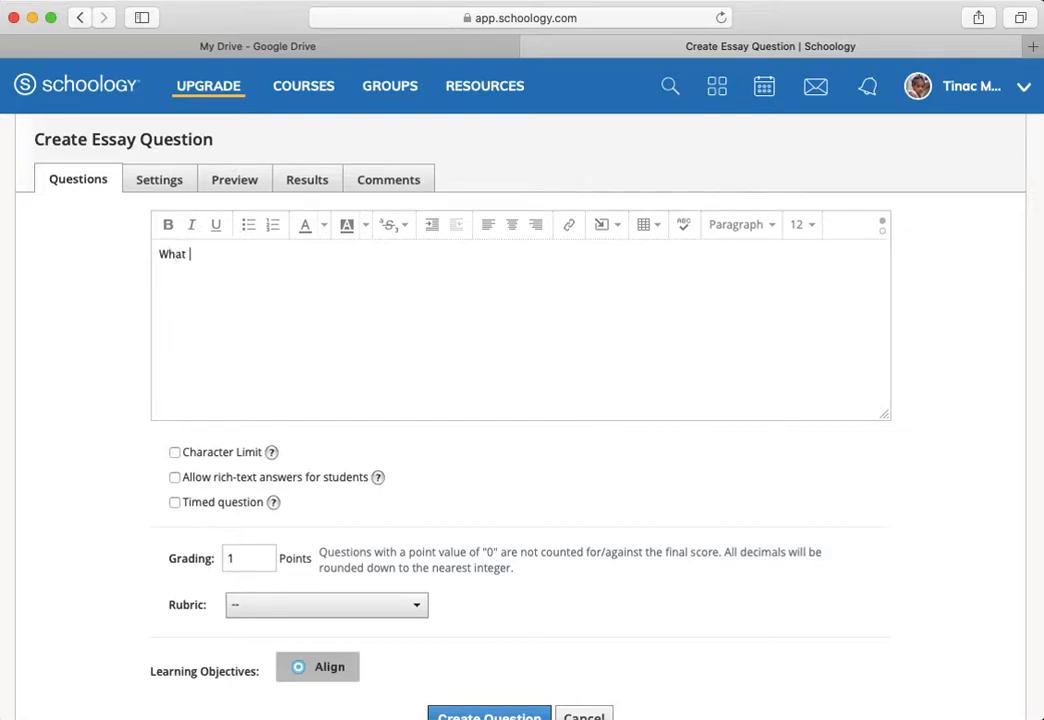
{"action": "type", "text": "is the ultimate"}
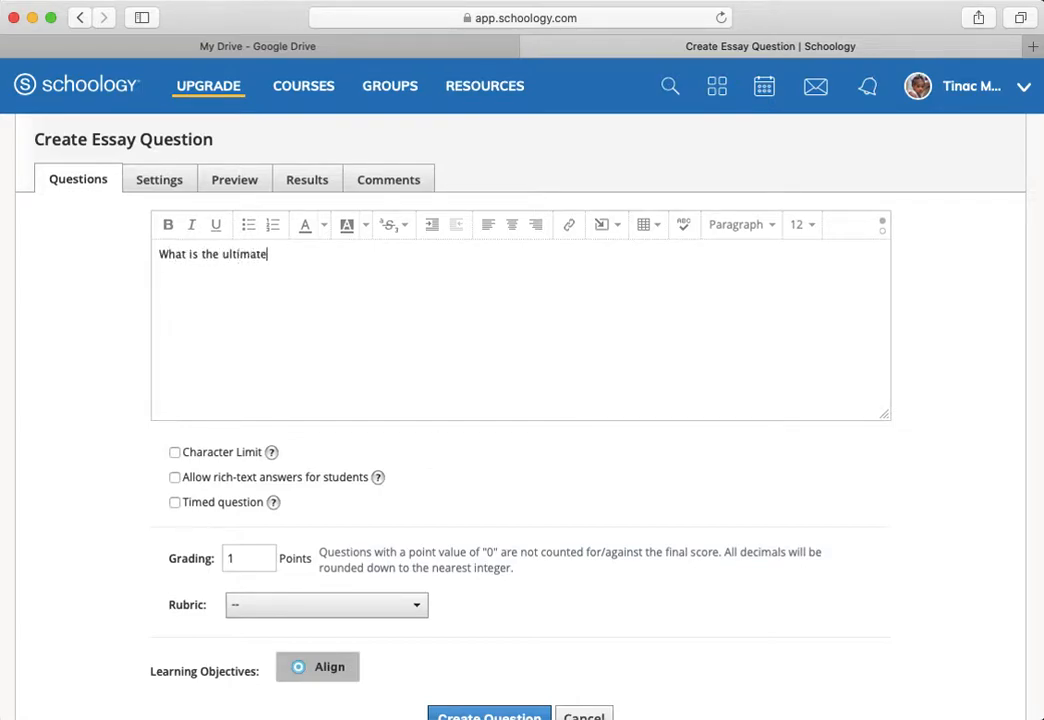
{"action": "type", "text": "mean"}
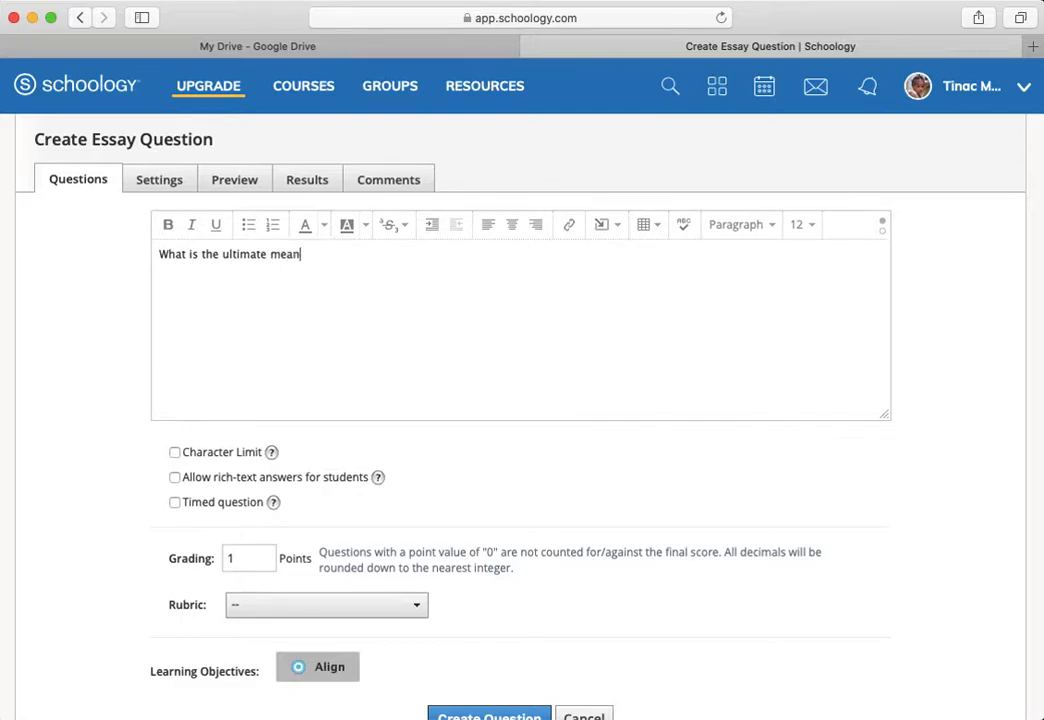
{"action": "type", "text": "ing of life?"}
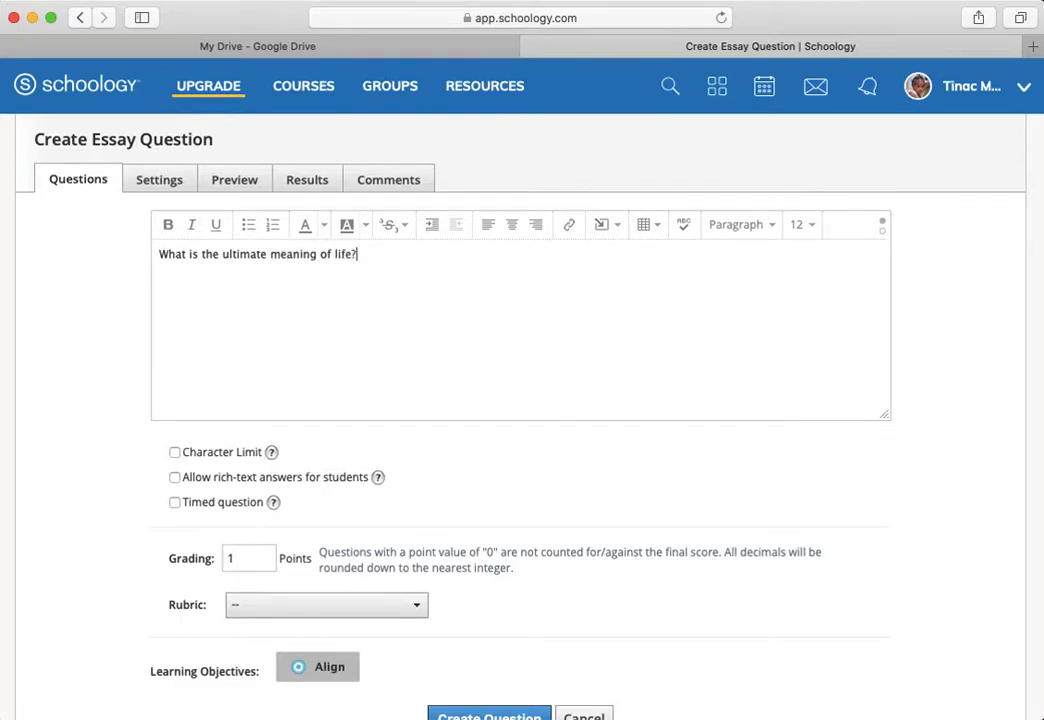
{"action": "scroll", "scroll_direction": "down", "scroll_amount": 3}
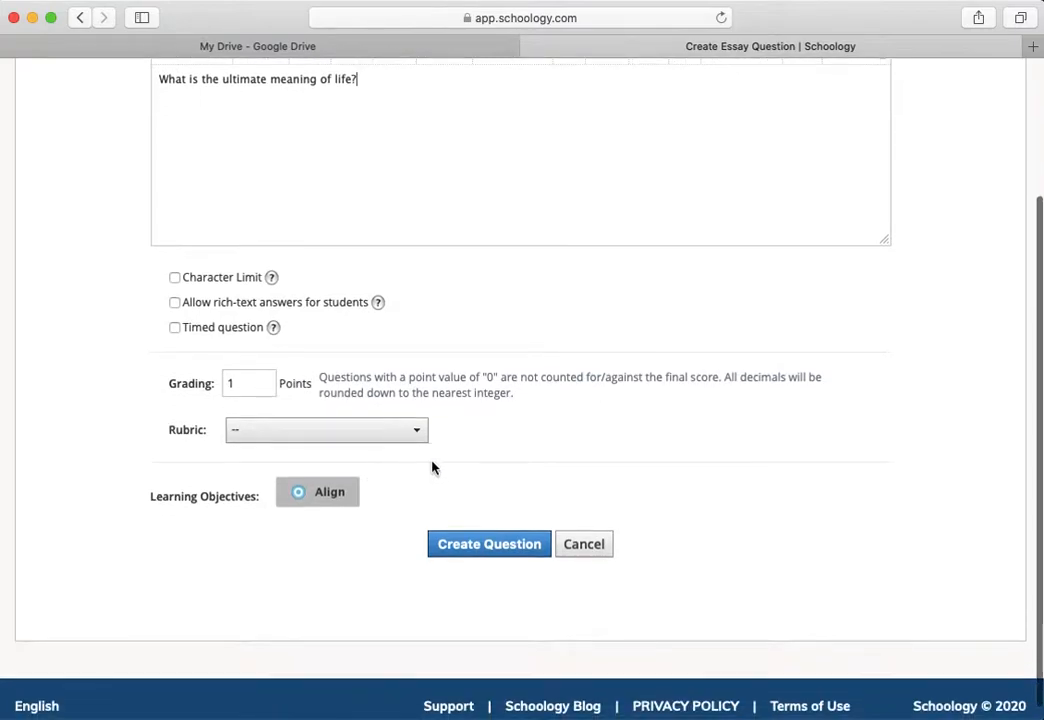
{"action": "mouse_move", "coordinate": [452, 518]}
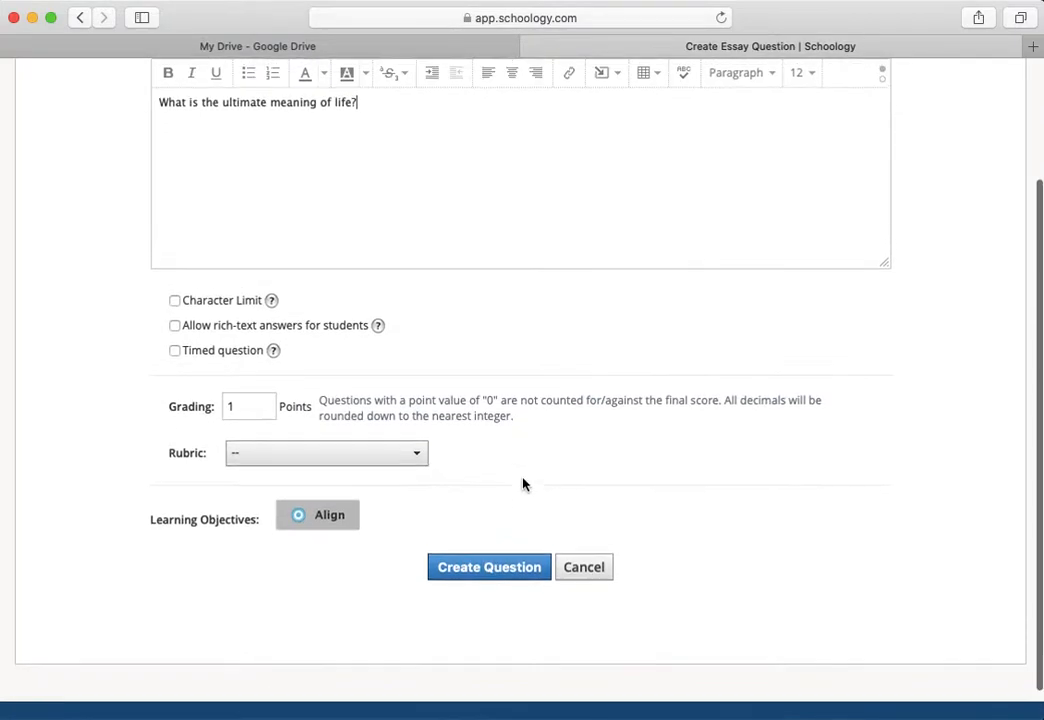
{"action": "left_click", "coordinate": [488, 570]}
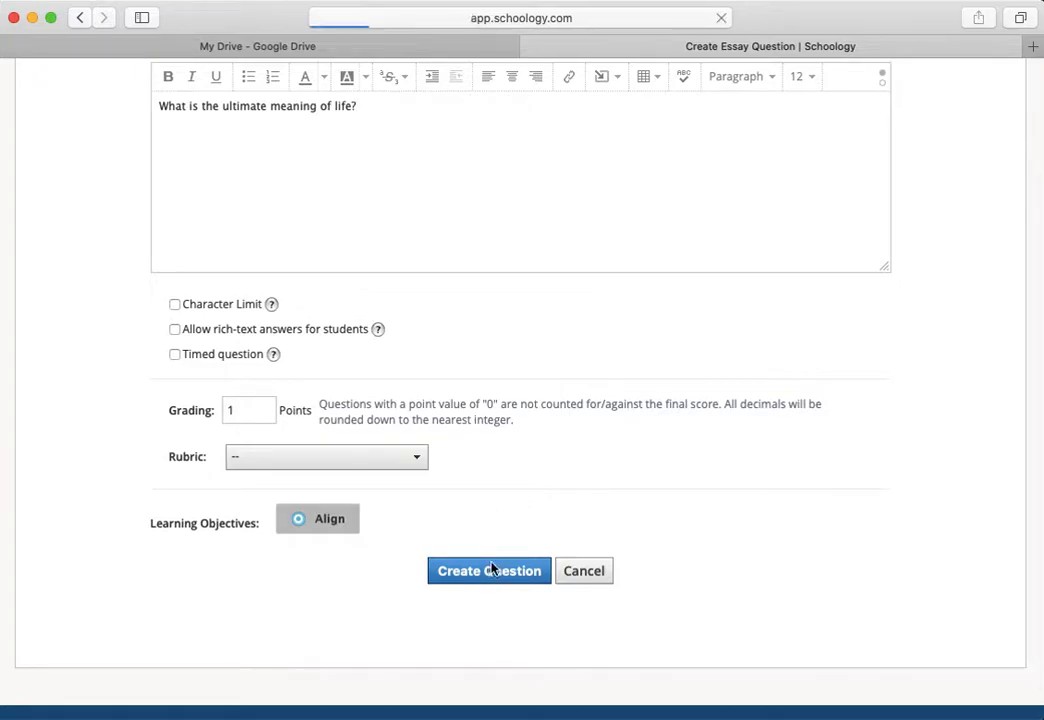
{"action": "left_click", "coordinate": [488, 570]}
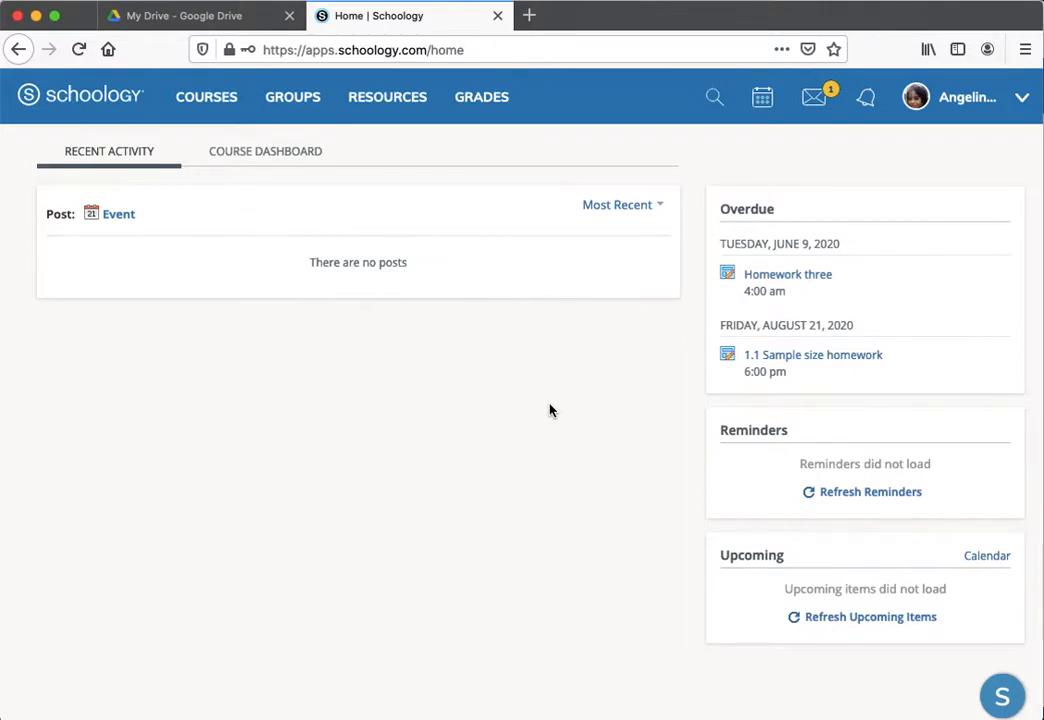
{"action": "mouse_move", "coordinate": [706, 328]}
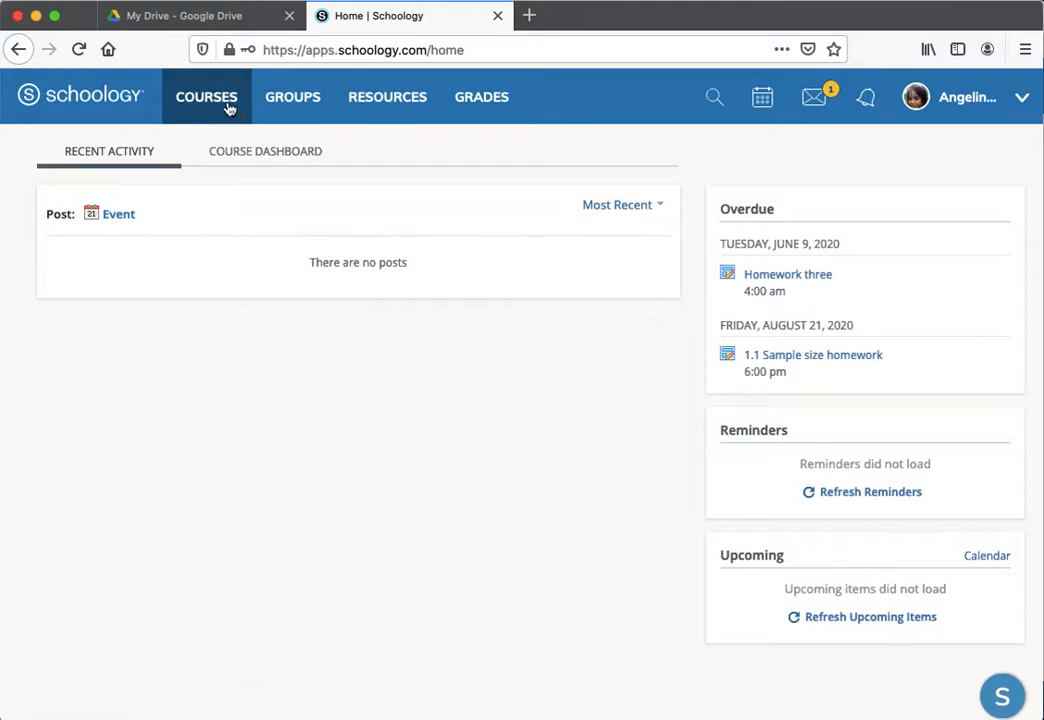
From Courses, open the Section 1 course and its Test one assessment
{"action": "left_click", "coordinate": [206, 96]}
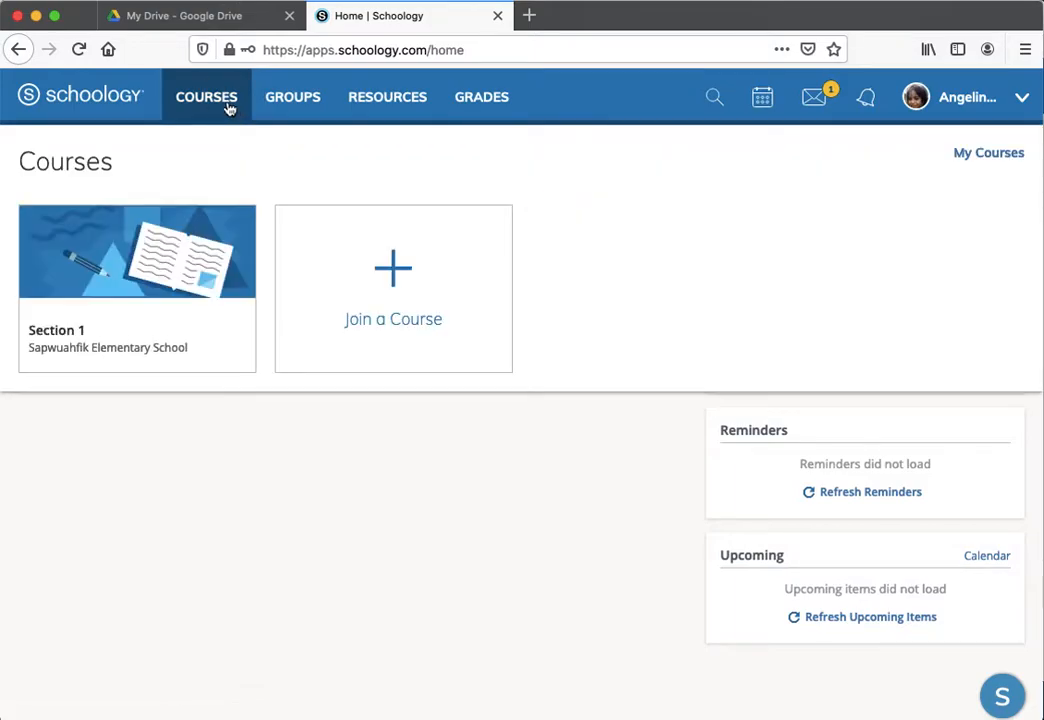
{"action": "left_click", "coordinate": [136, 270]}
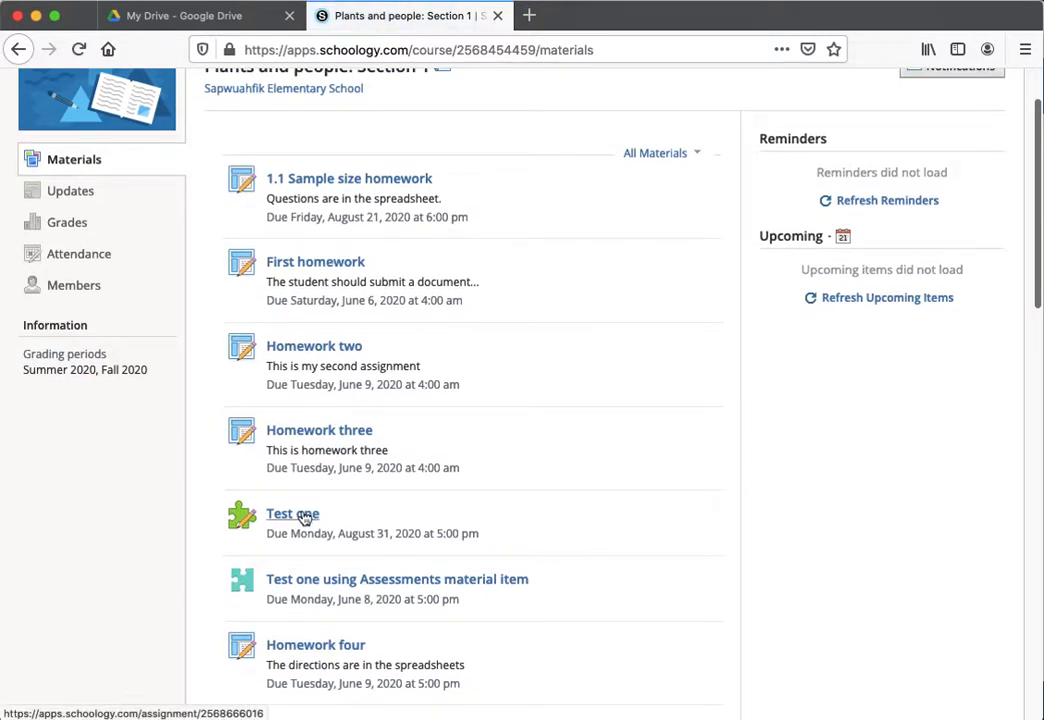
{"action": "left_click", "coordinate": [292, 514]}
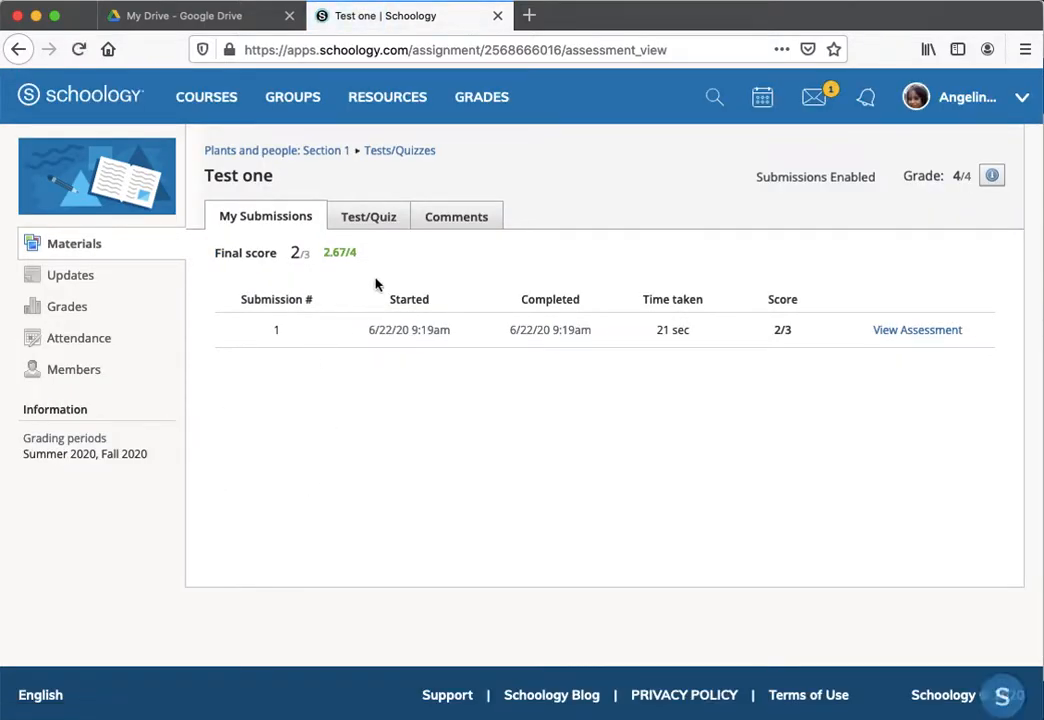
Go to the Test/Quiz view of Test one and start a new attempt
{"action": "left_click", "coordinate": [368, 216]}
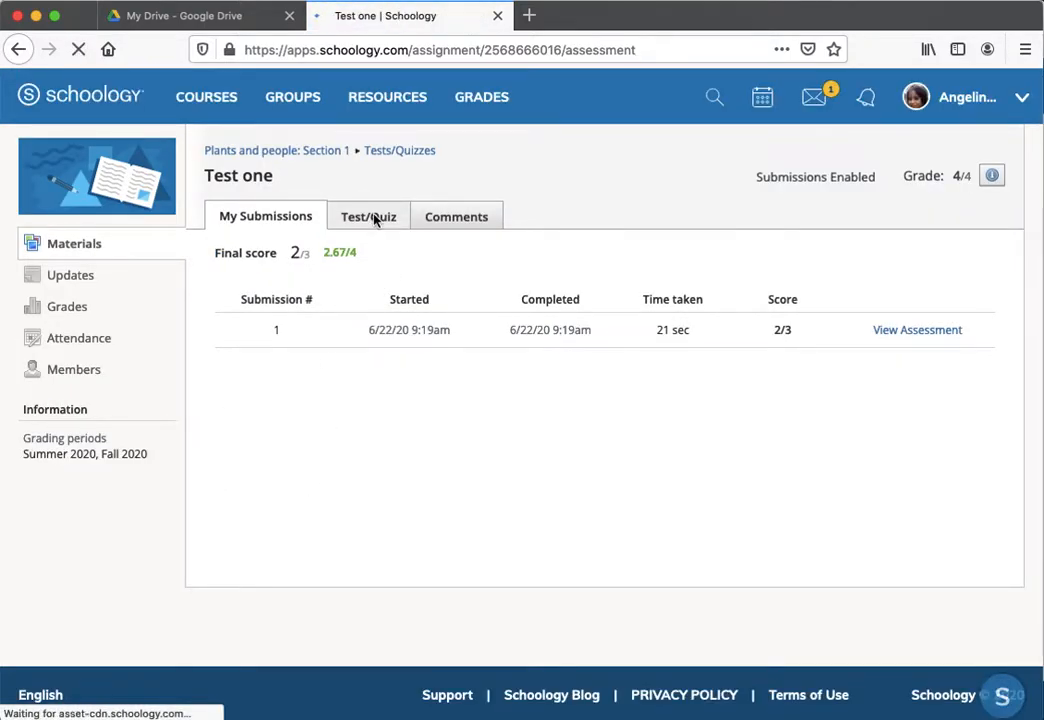
{"action": "left_click", "coordinate": [368, 216]}
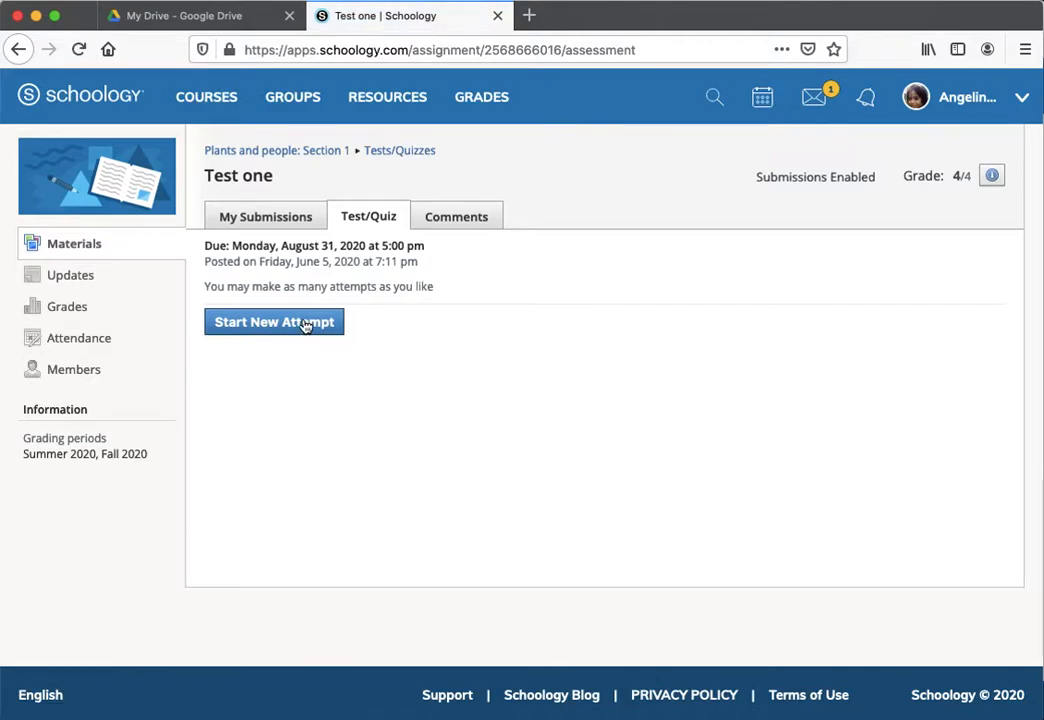
{"action": "left_click", "coordinate": [274, 322]}
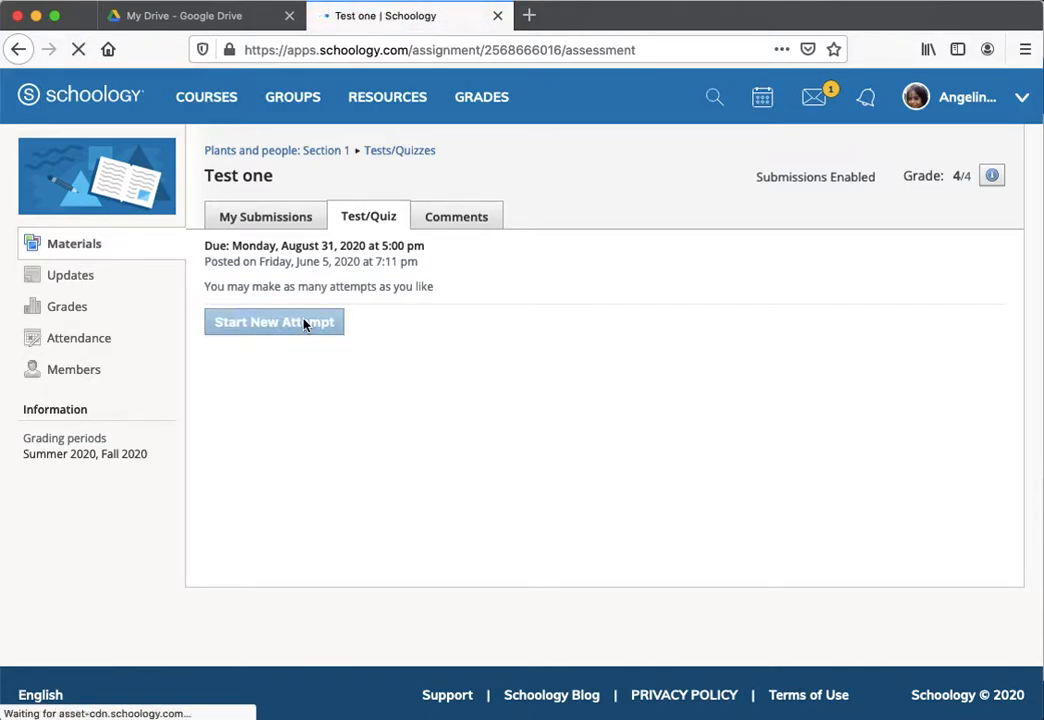
Answer Blank 1 with 0.7071, question 2 with True, and the essay with 42
{"action": "left_click", "coordinate": [272, 320]}
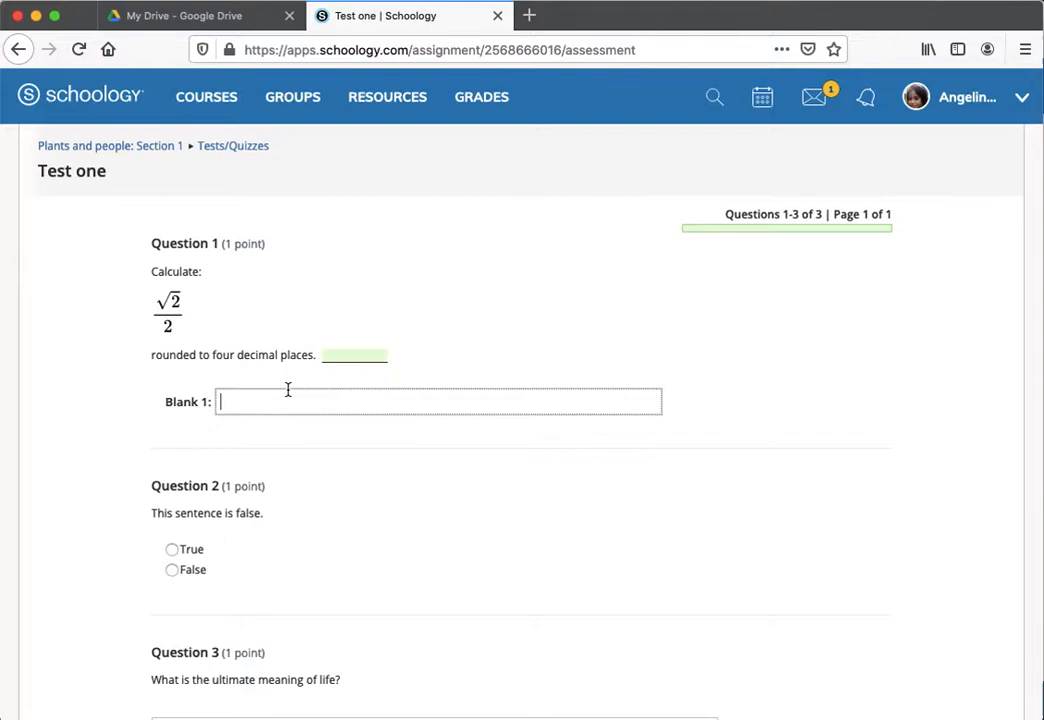
{"action": "type", "text": "0.0"}
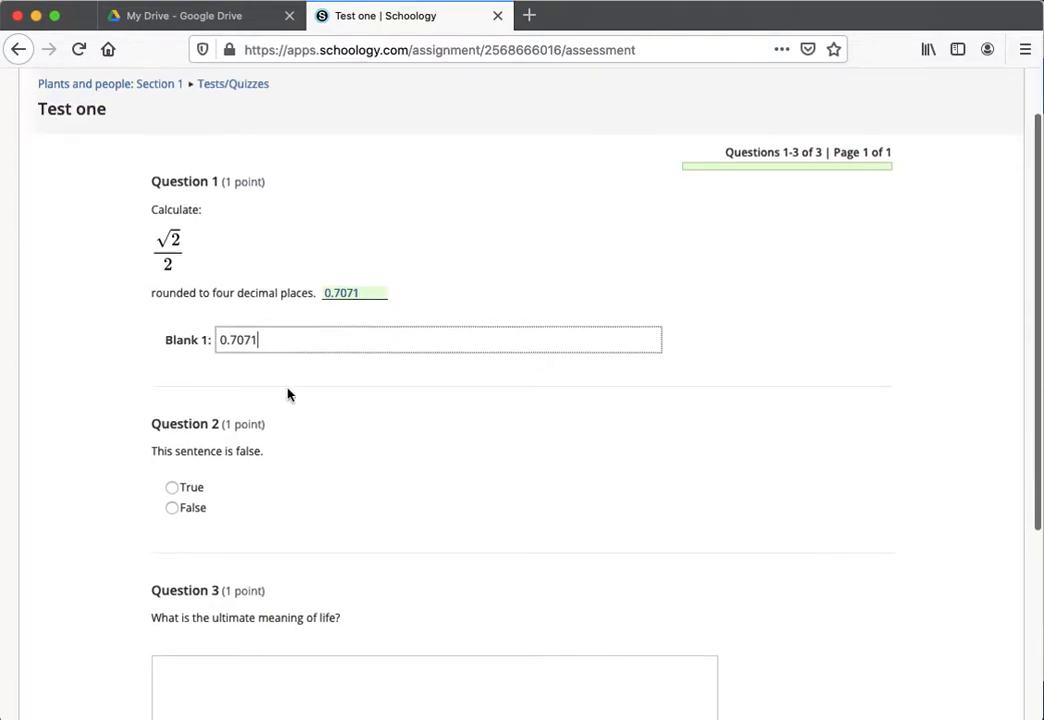
{"action": "left_click", "coordinate": [170, 488]}
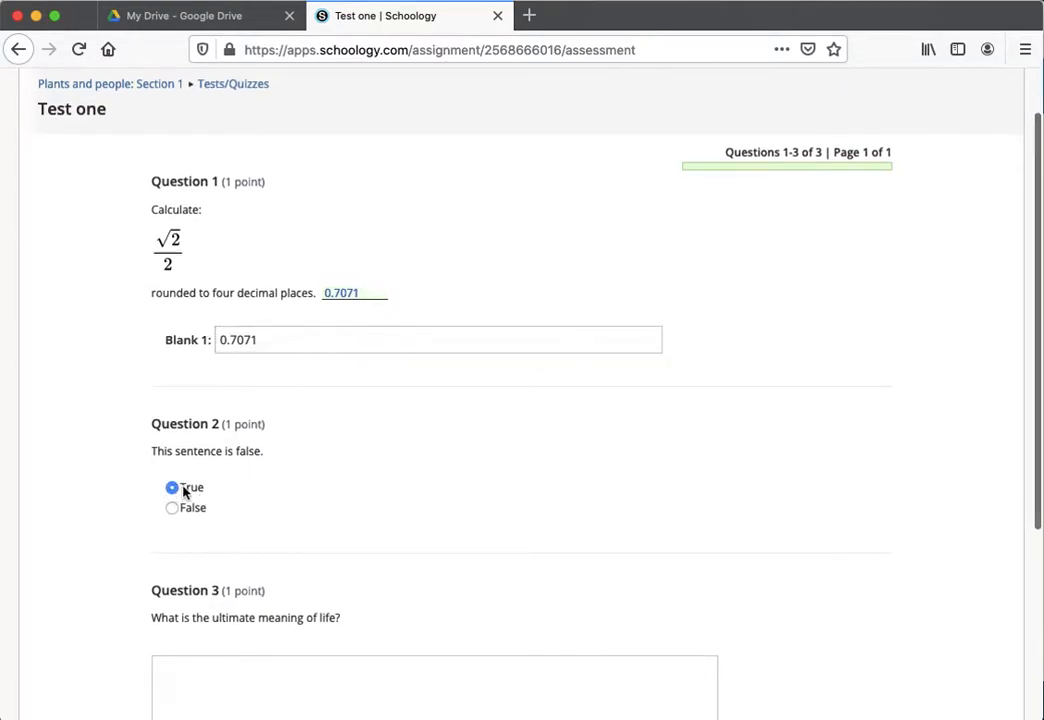
{"action": "scroll", "scroll_direction": "down", "scroll_amount": 3}
{"action": "type", "text": "3"}
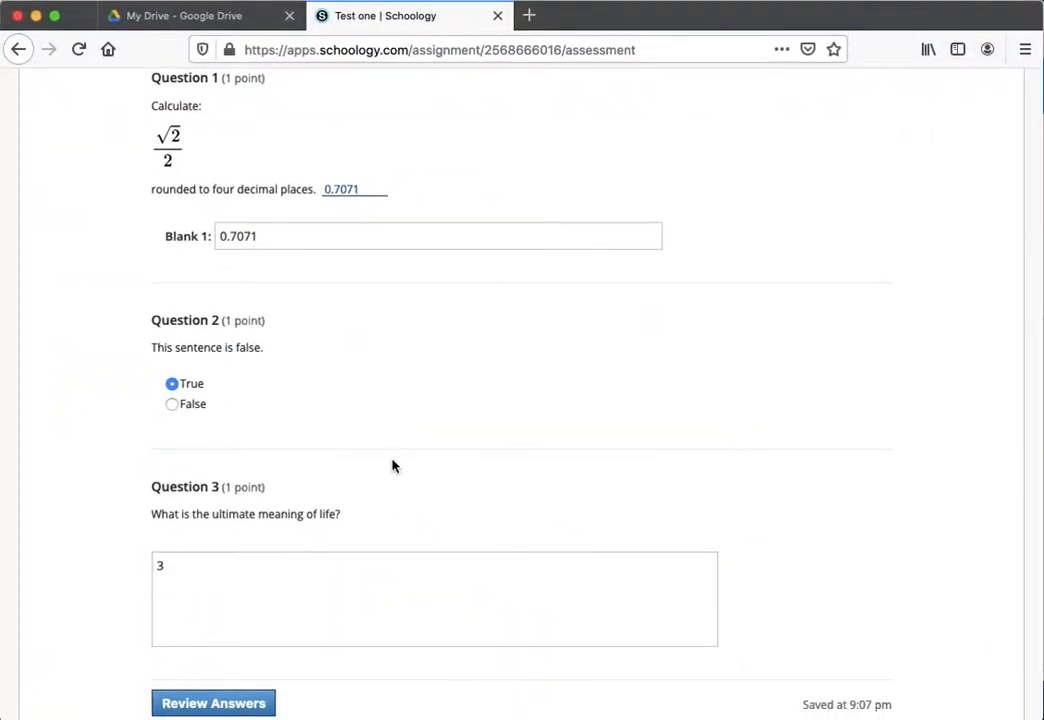
{"action": "key", "text": "Backspace"}
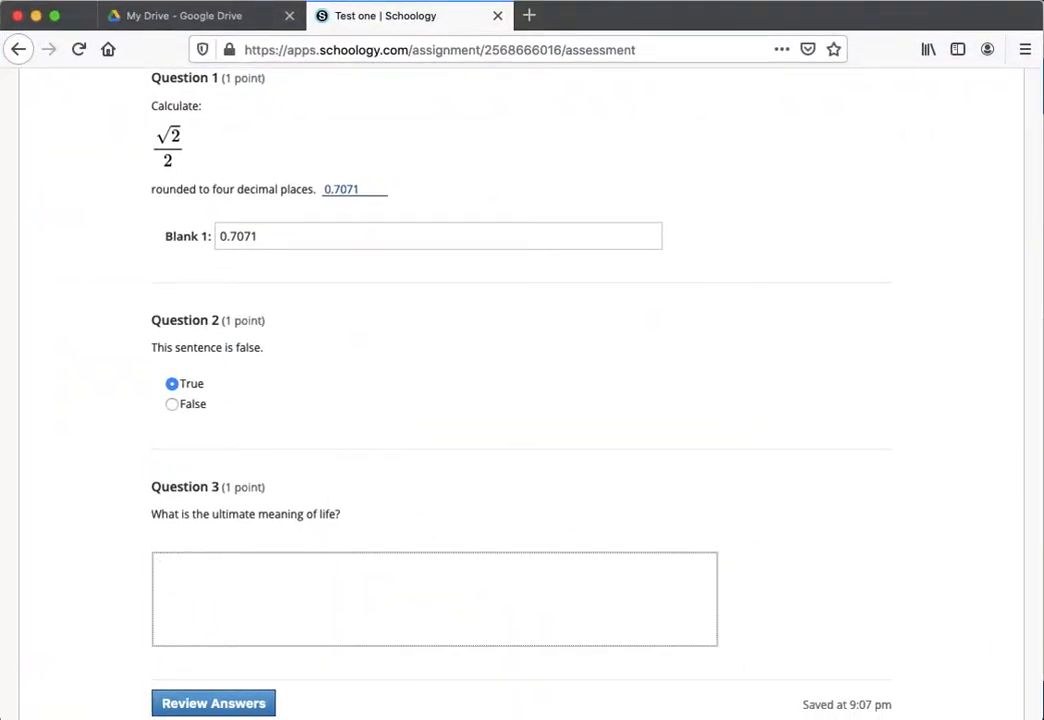
{"action": "type", "text": "42"}
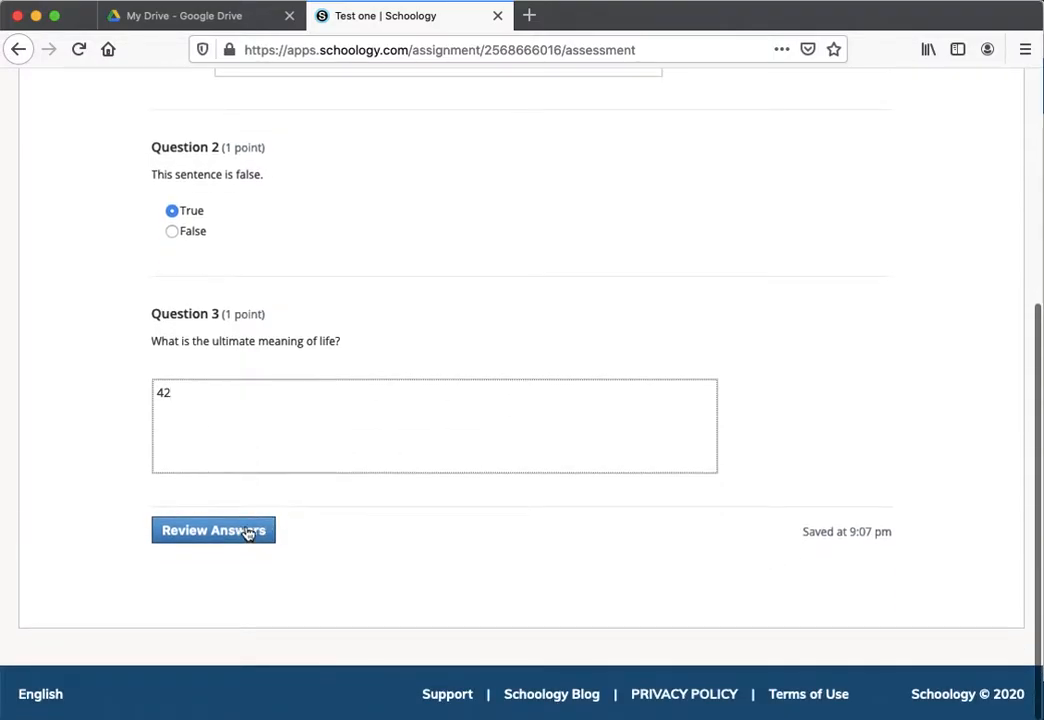
Review the answers, submit the test and confirm the submission
{"action": "left_click", "coordinate": [212, 530]}
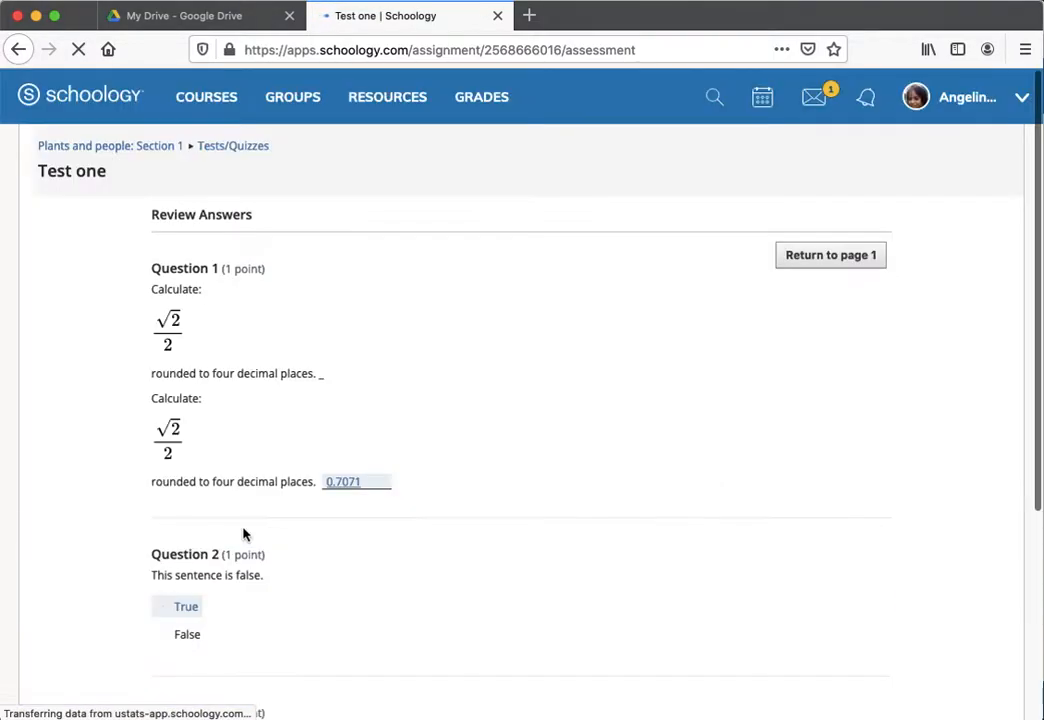
{"action": "scroll", "scroll_direction": "down", "scroll_amount": 3}
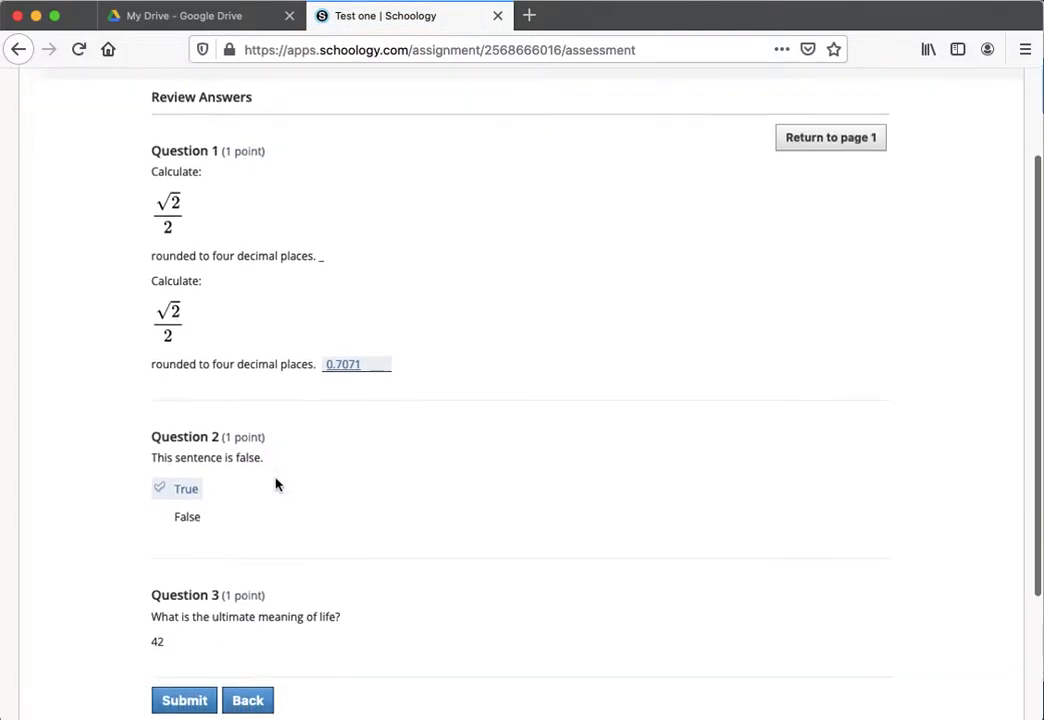
{"action": "scroll", "scroll_direction": "down", "scroll_amount": 3}
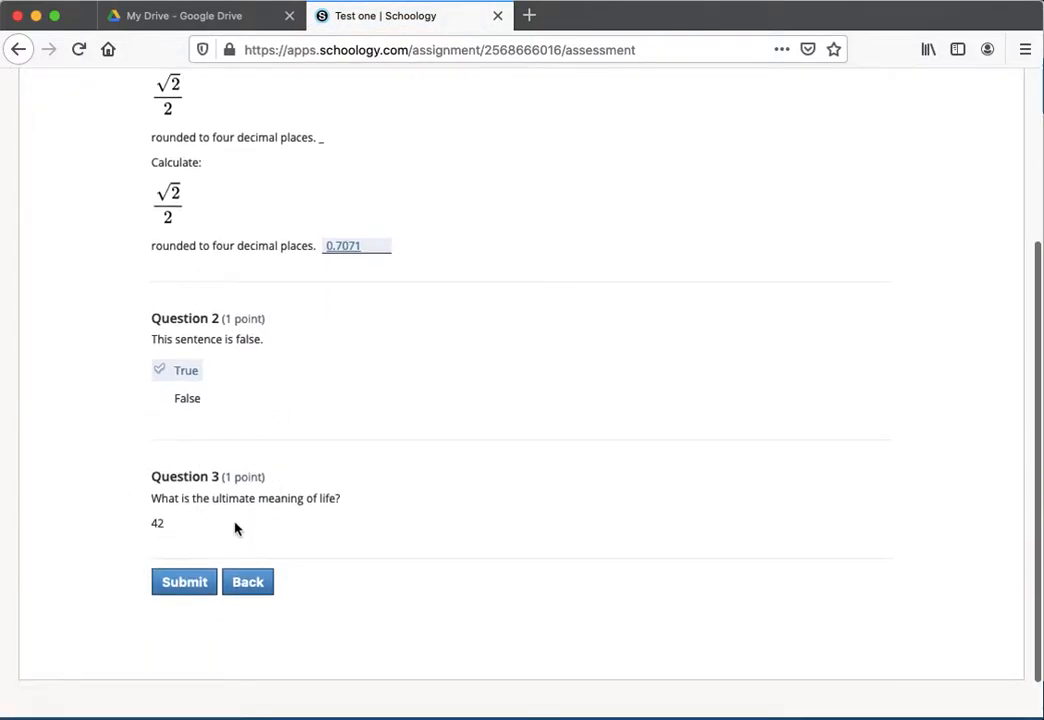
{"action": "left_click", "coordinate": [184, 582]}
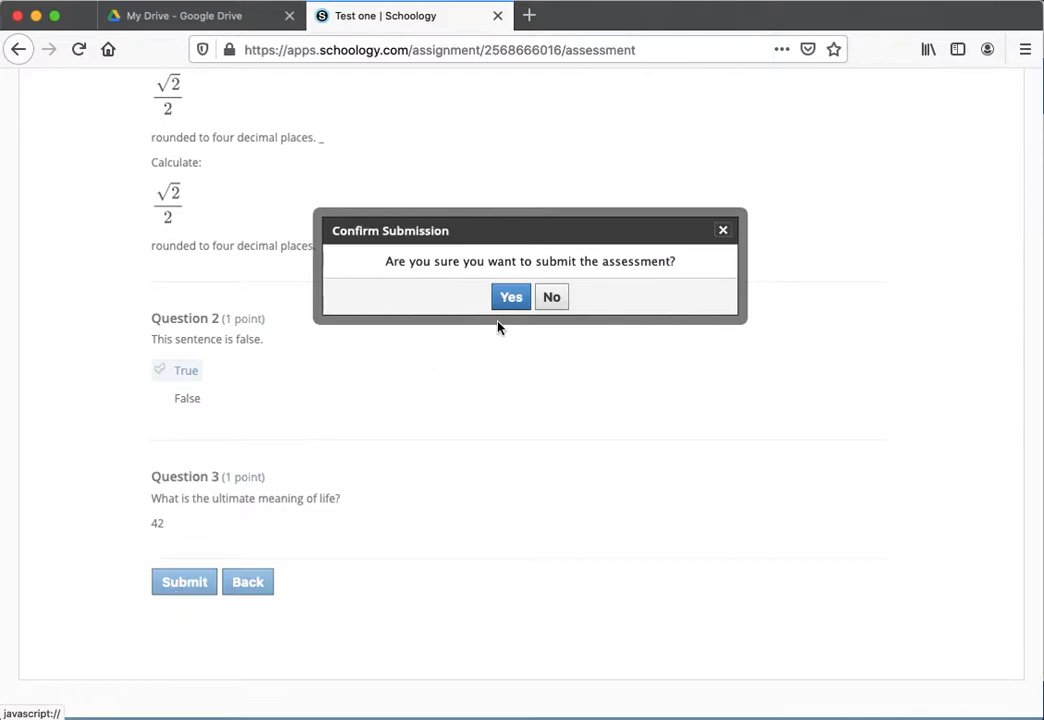
{"action": "left_click", "coordinate": [510, 296]}
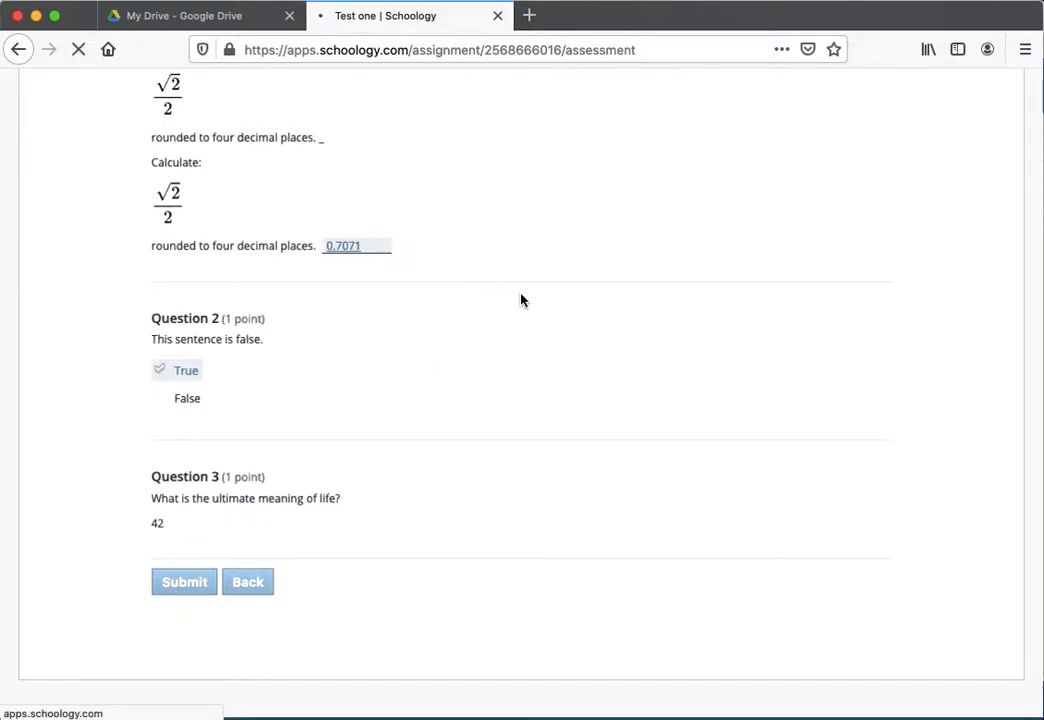
Look through the submitted attempt showing the 2.67/4 score with Question 3 pending review
{"action": "left_click", "coordinate": [184, 580]}
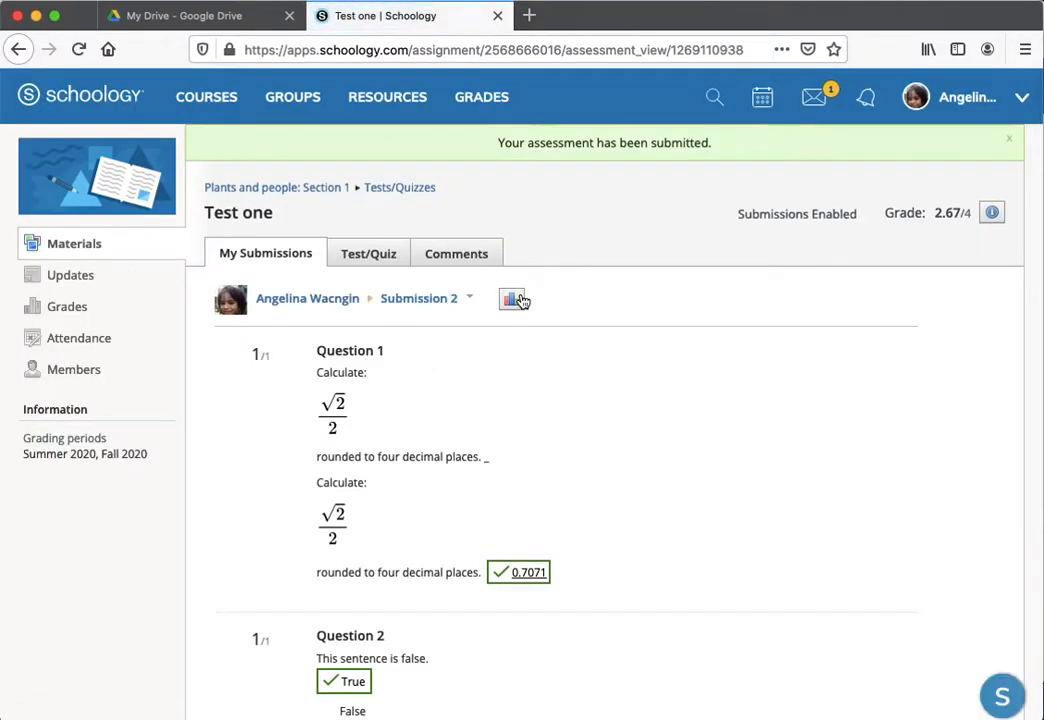
{"action": "scroll", "scroll_direction": "down", "scroll_amount": 3}
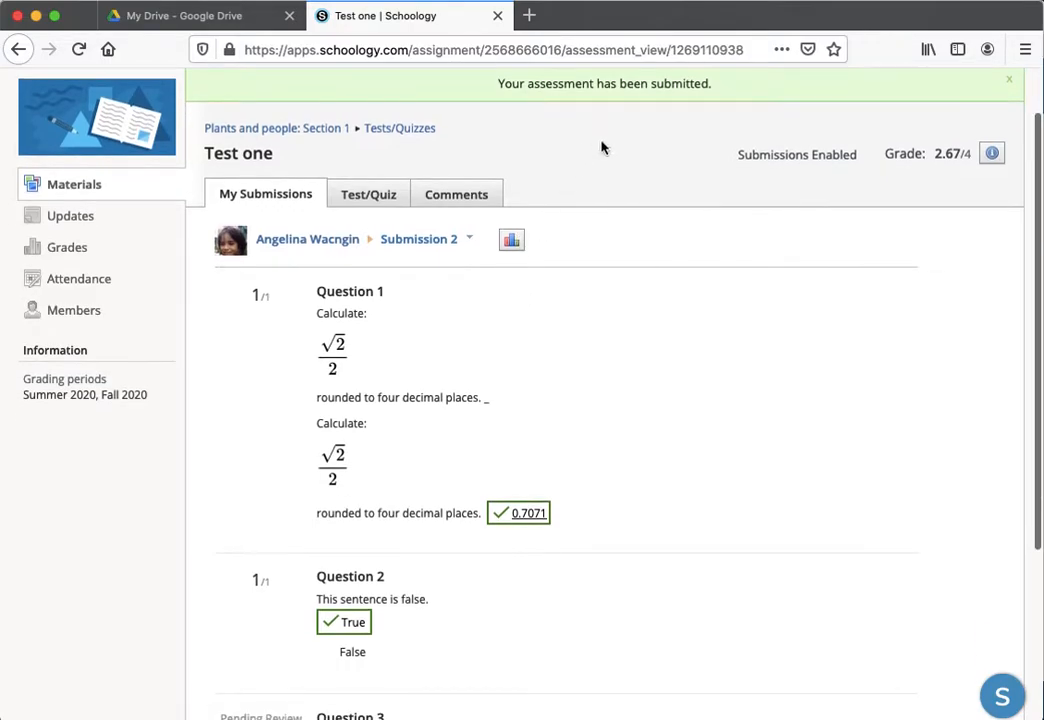
{"action": "scroll", "scroll_direction": "down", "scroll_amount": 3}
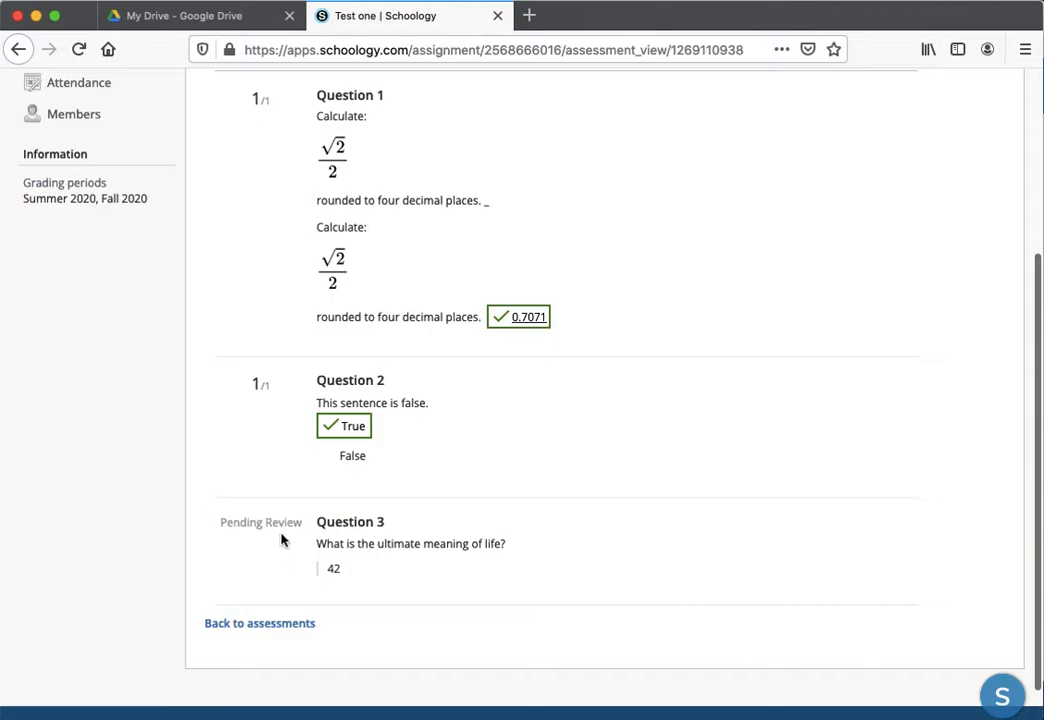
{"action": "mouse_move", "coordinate": [248, 524]}
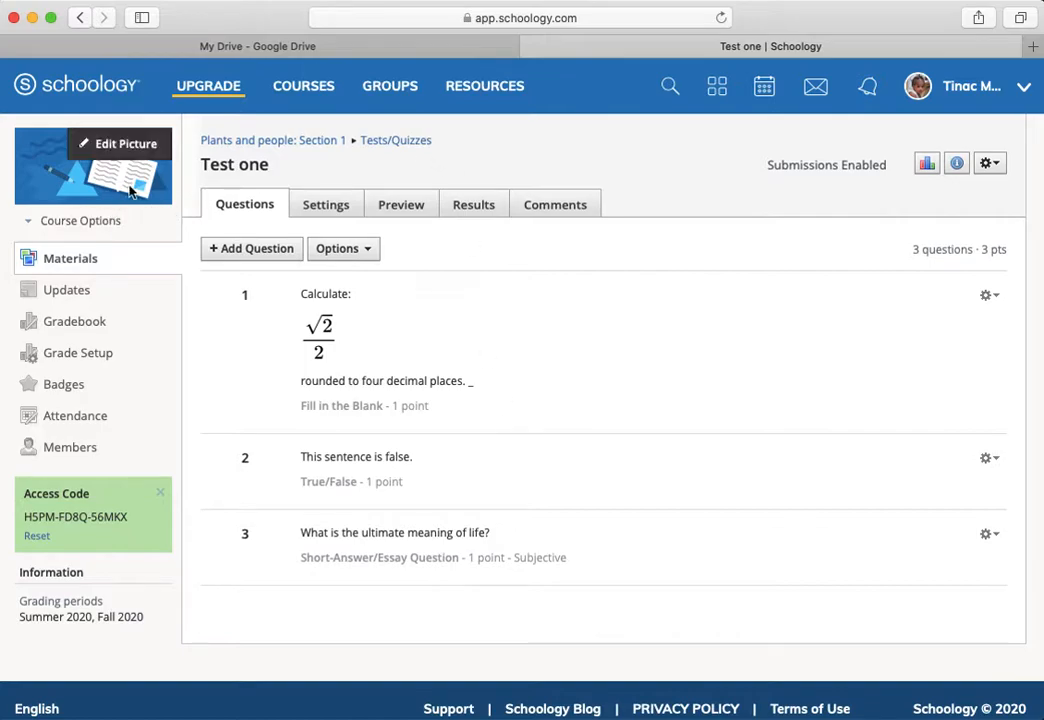
{"action": "mouse_move", "coordinate": [200, 104]}
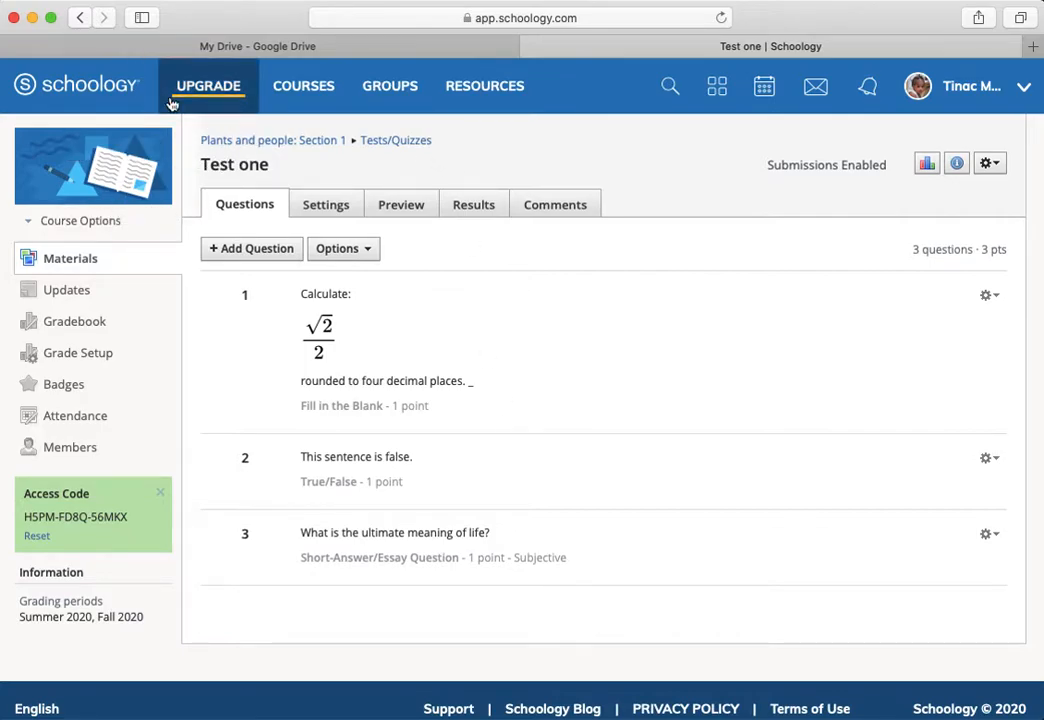
Return to the Section 1 Materials page listing the pending-review test submission
{"action": "left_click", "coordinate": [70, 258]}
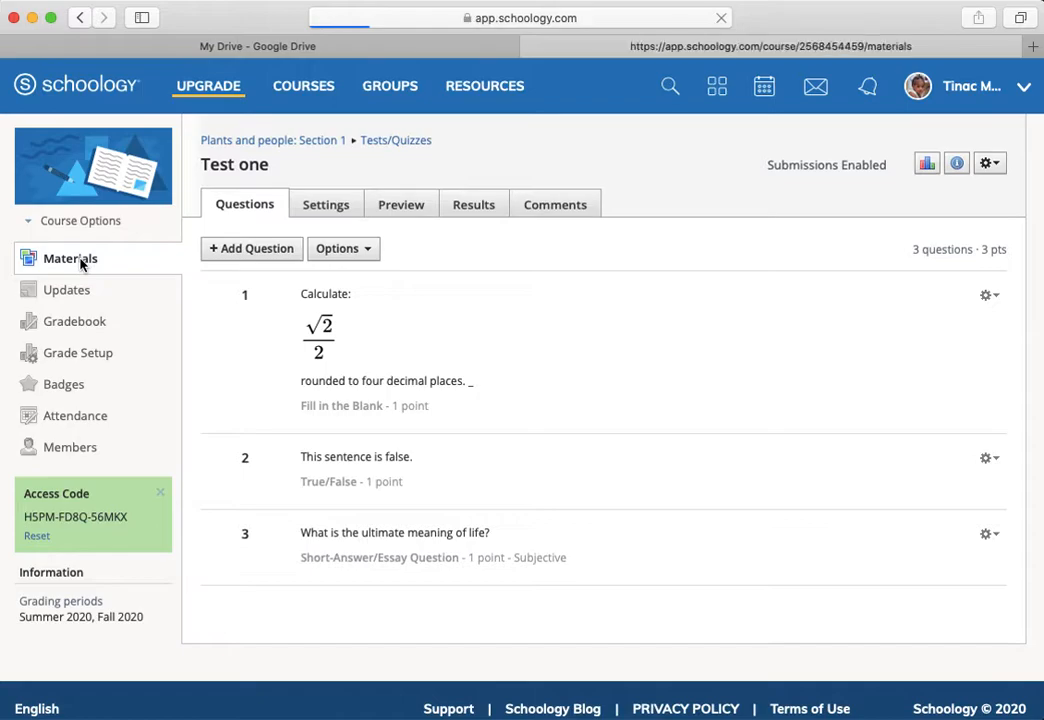
{"action": "left_click", "coordinate": [70, 258]}
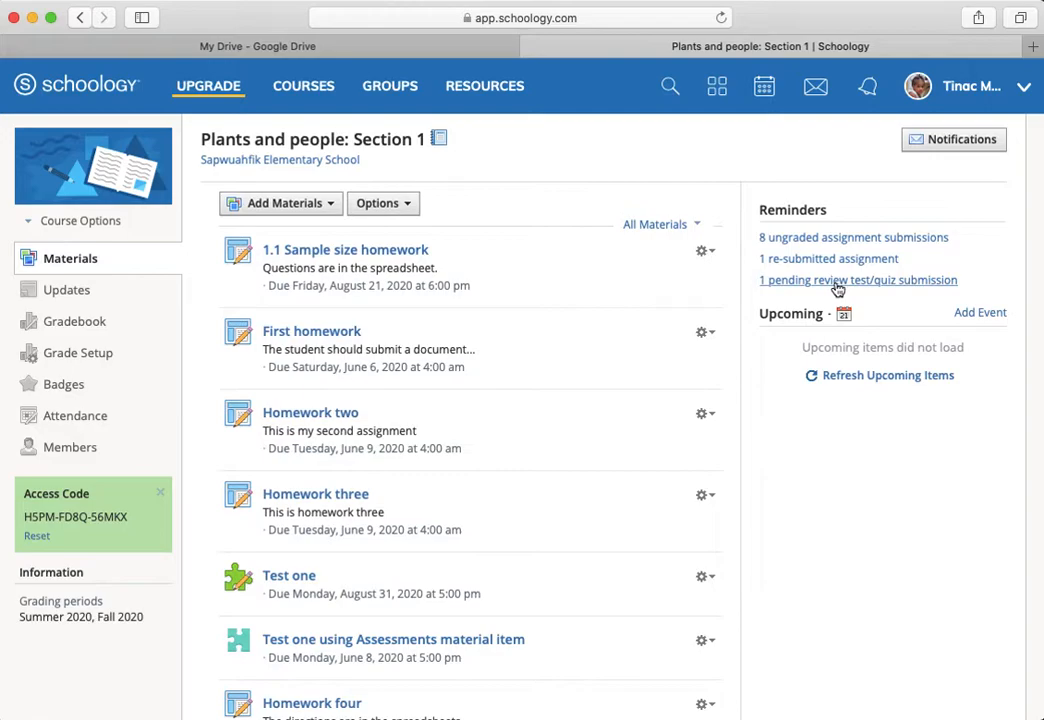
{"action": "mouse_move", "coordinate": [884, 284]}
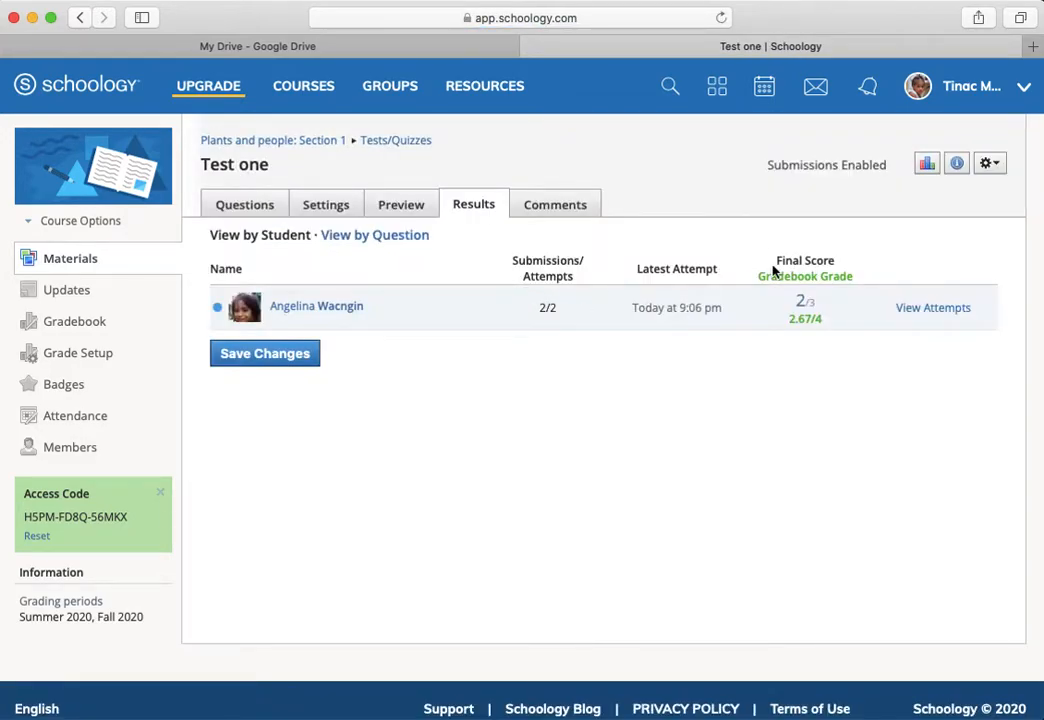
{"action": "mouse_move", "coordinate": [932, 312]}
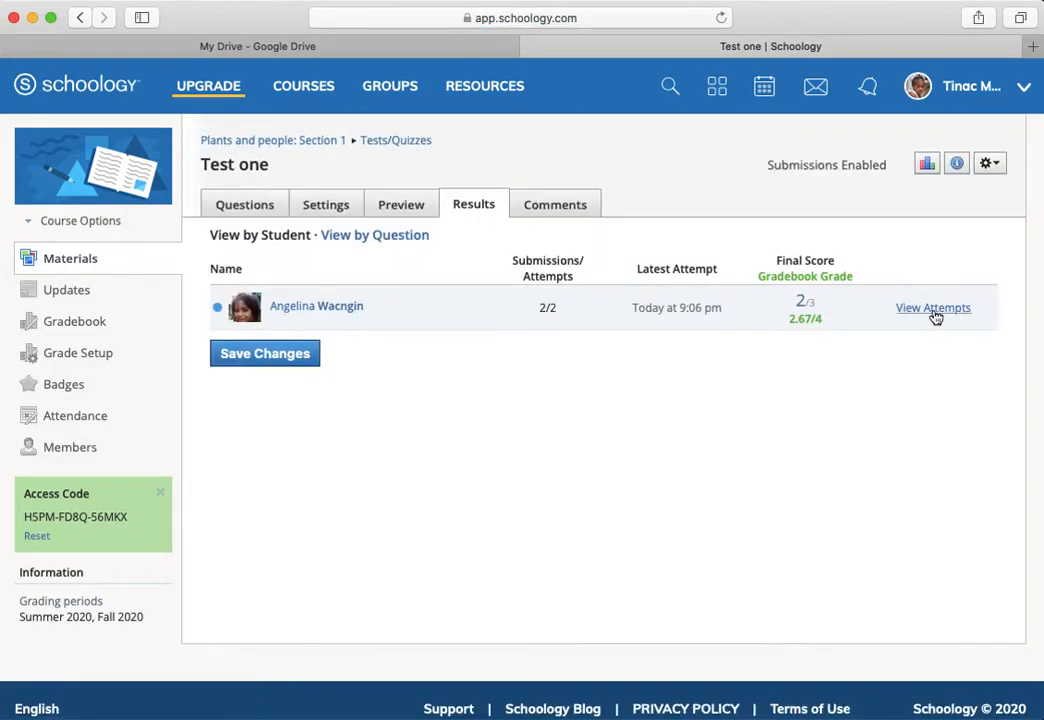
View the student's attempts and show the actions menu for Submission 2
{"action": "left_click", "coordinate": [932, 308]}
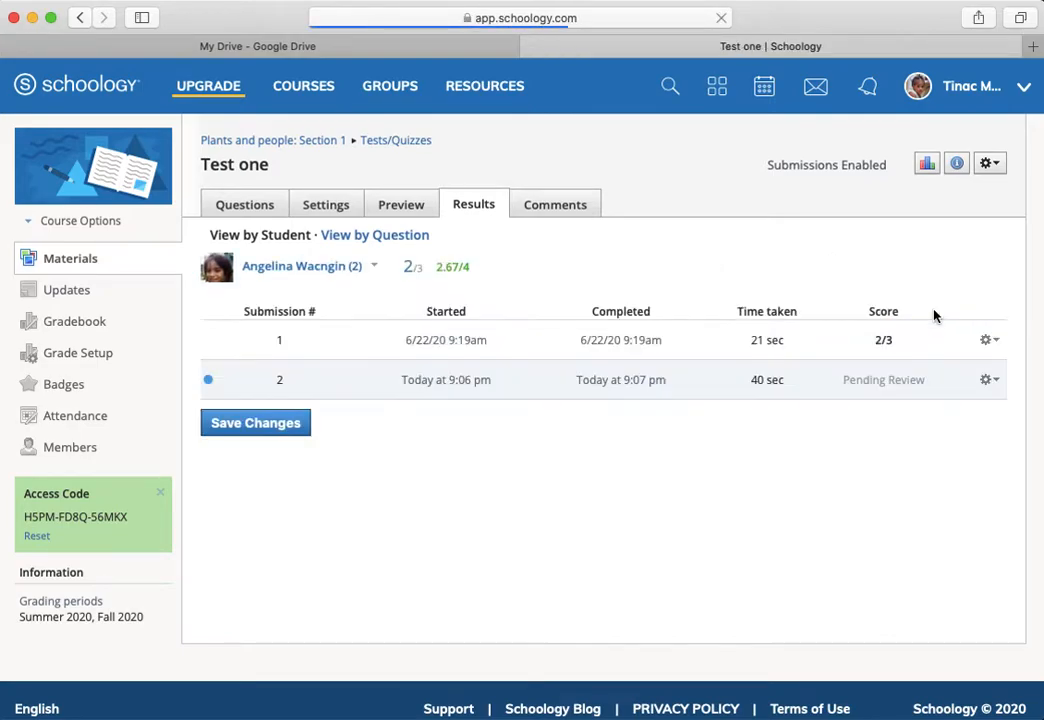
{"action": "mouse_move", "coordinate": [926, 396]}
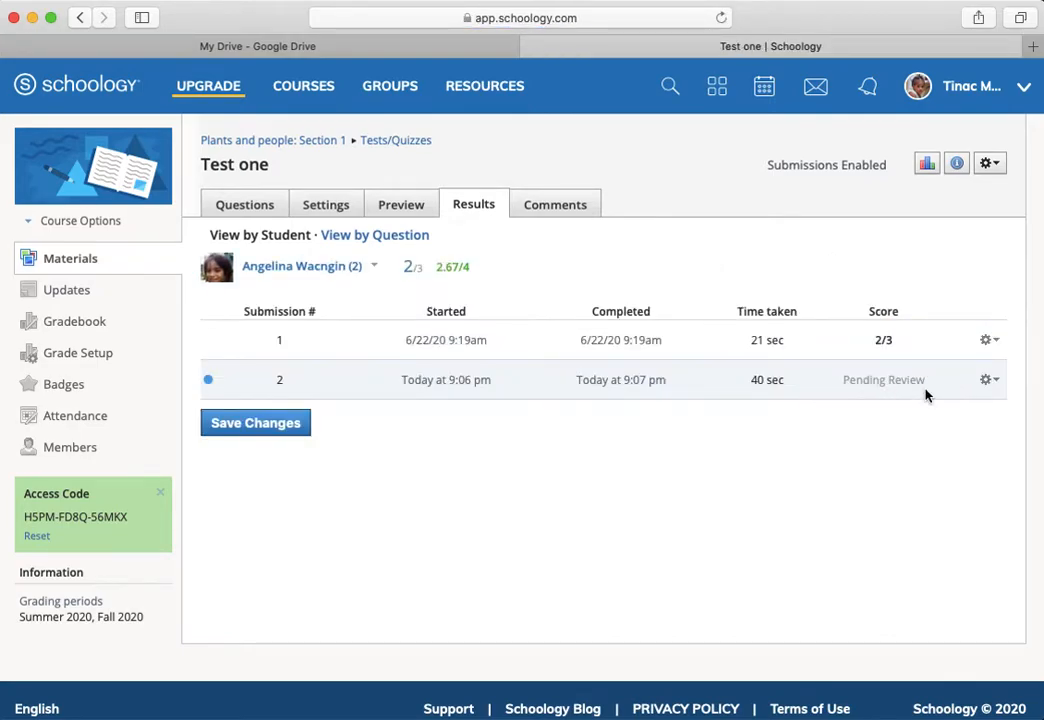
{"action": "mouse_move", "coordinate": [938, 372]}
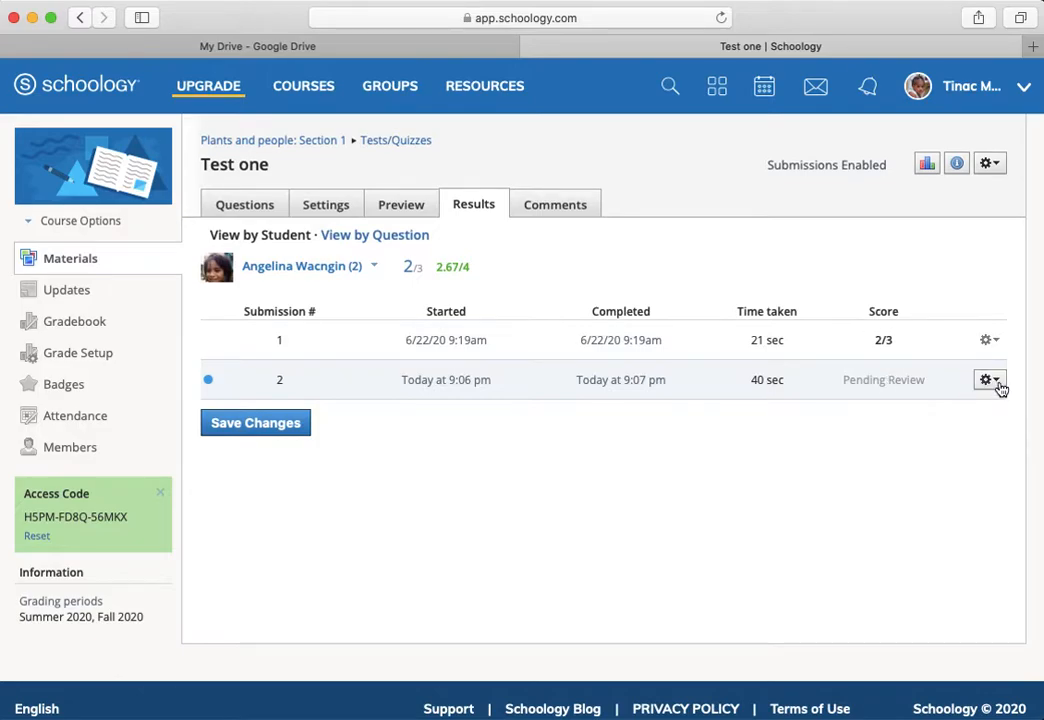
{"action": "left_click", "coordinate": [986, 380]}
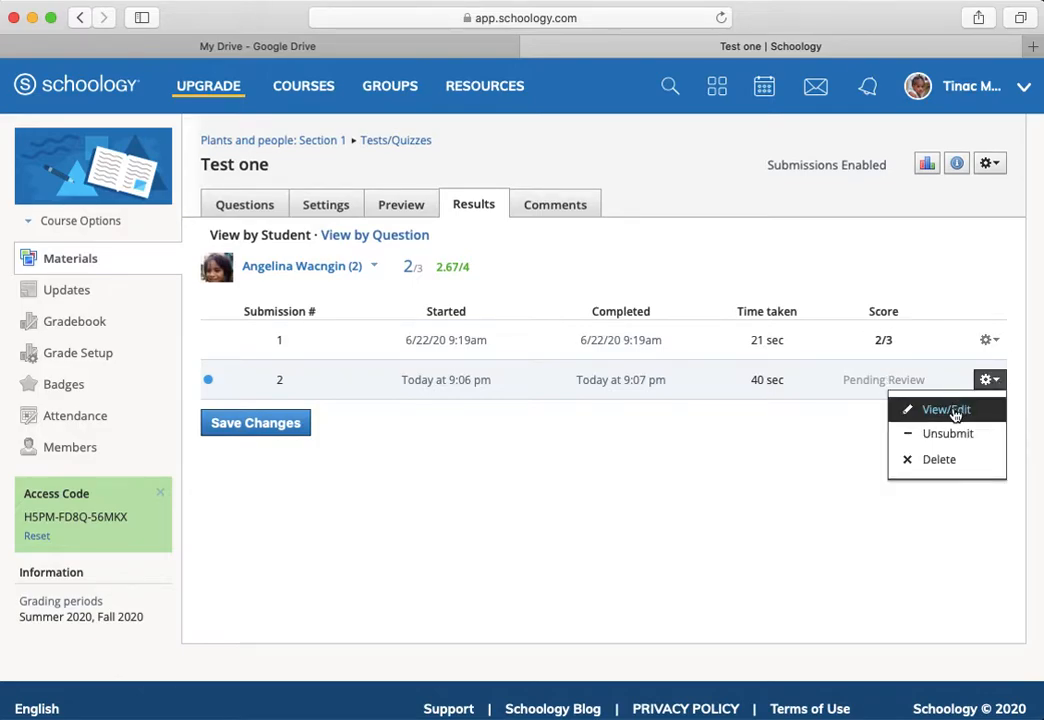
{"action": "mouse_move", "coordinate": [954, 416]}
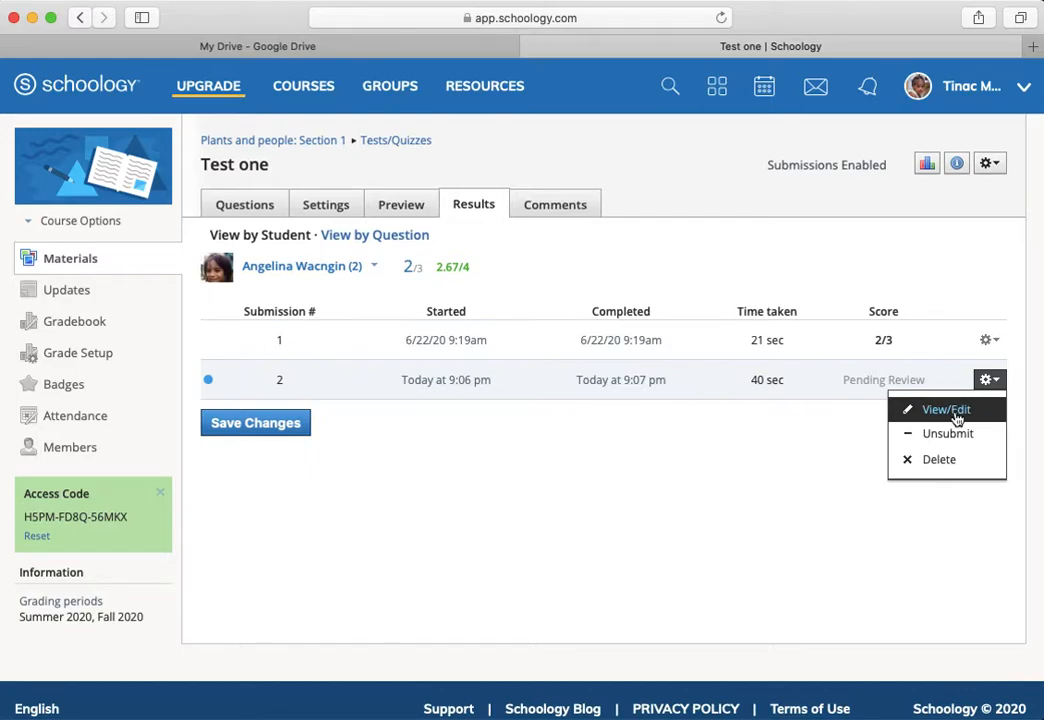
Open Submission 2 via View/Edit and give essay Question 3 a score of 1 out of 1
{"action": "left_click", "coordinate": [948, 408]}
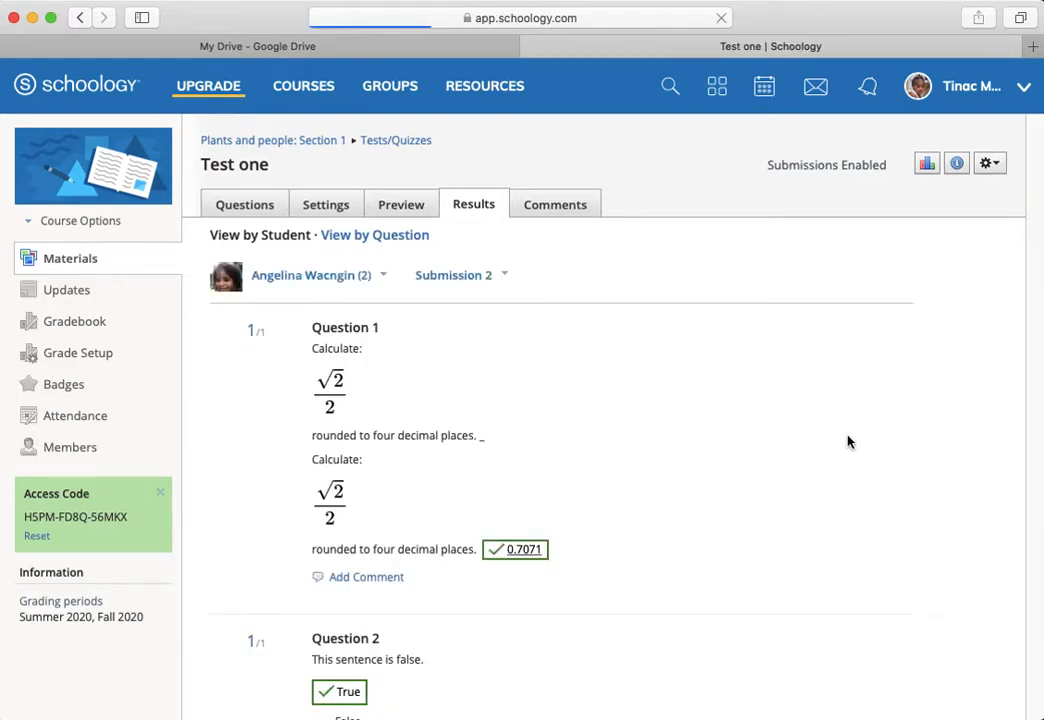
{"action": "scroll", "scroll_direction": "down", "scroll_amount": 3}
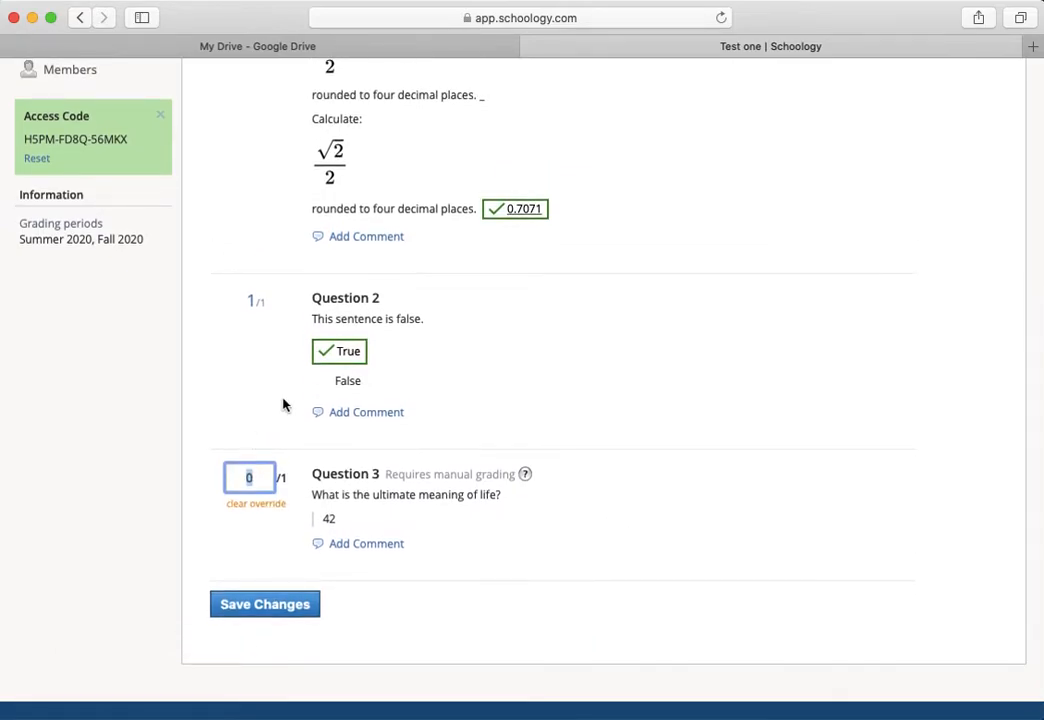
{"action": "type", "text": "1"}
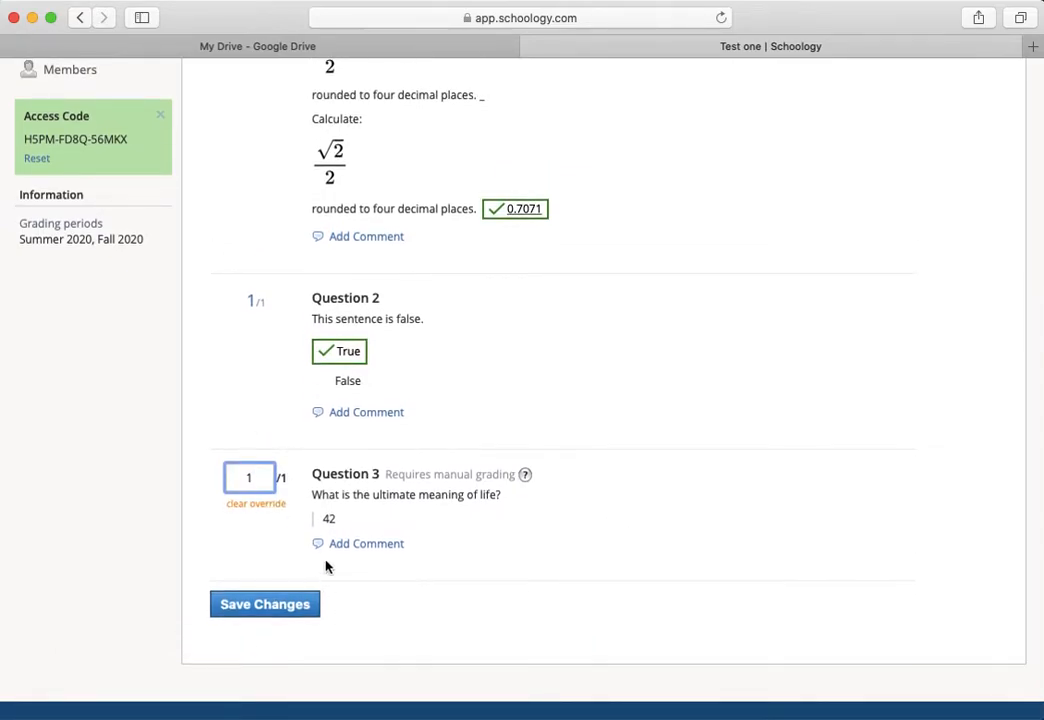
{"action": "mouse_move", "coordinate": [396, 538]}
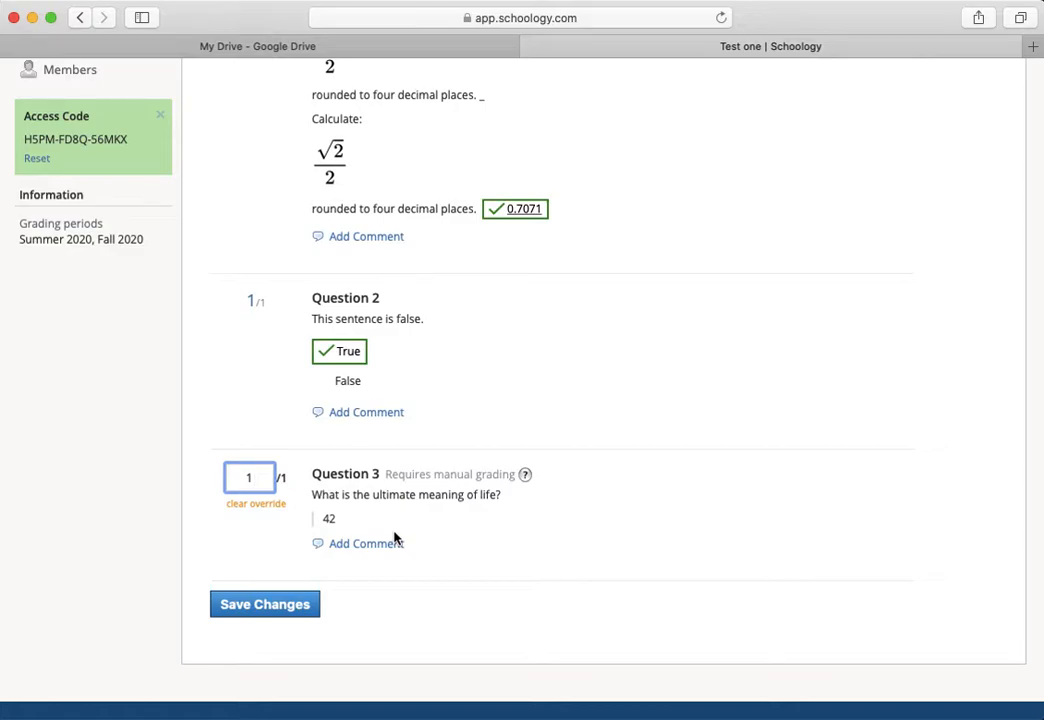
{"action": "left_click", "coordinate": [248, 476]}
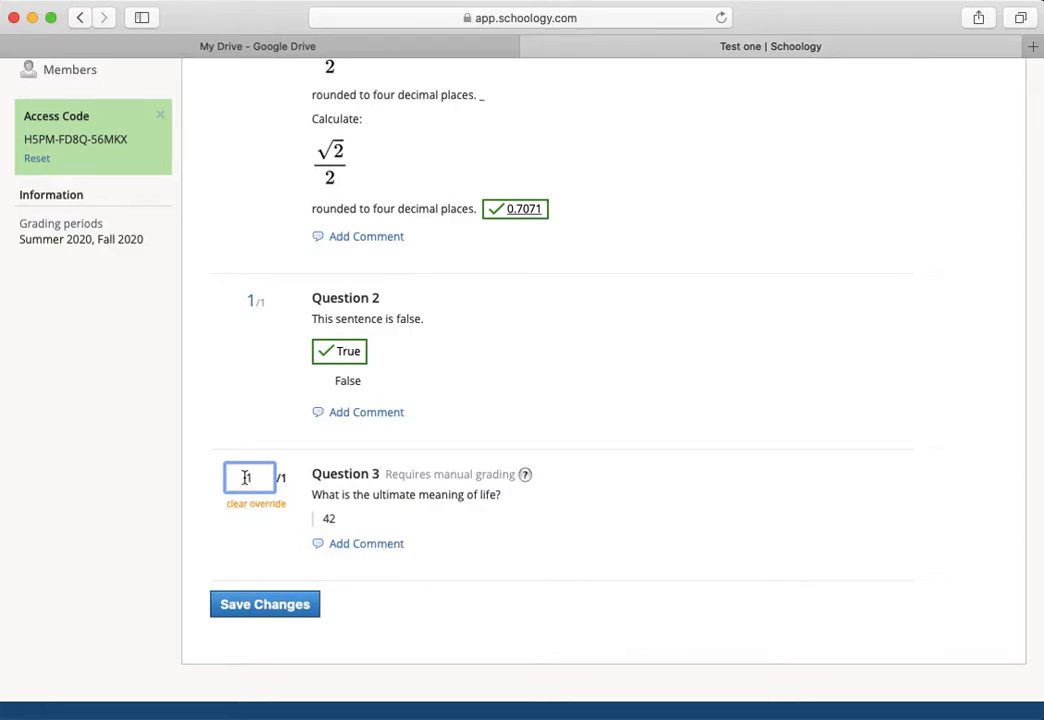
{"action": "type", "text": "1"}
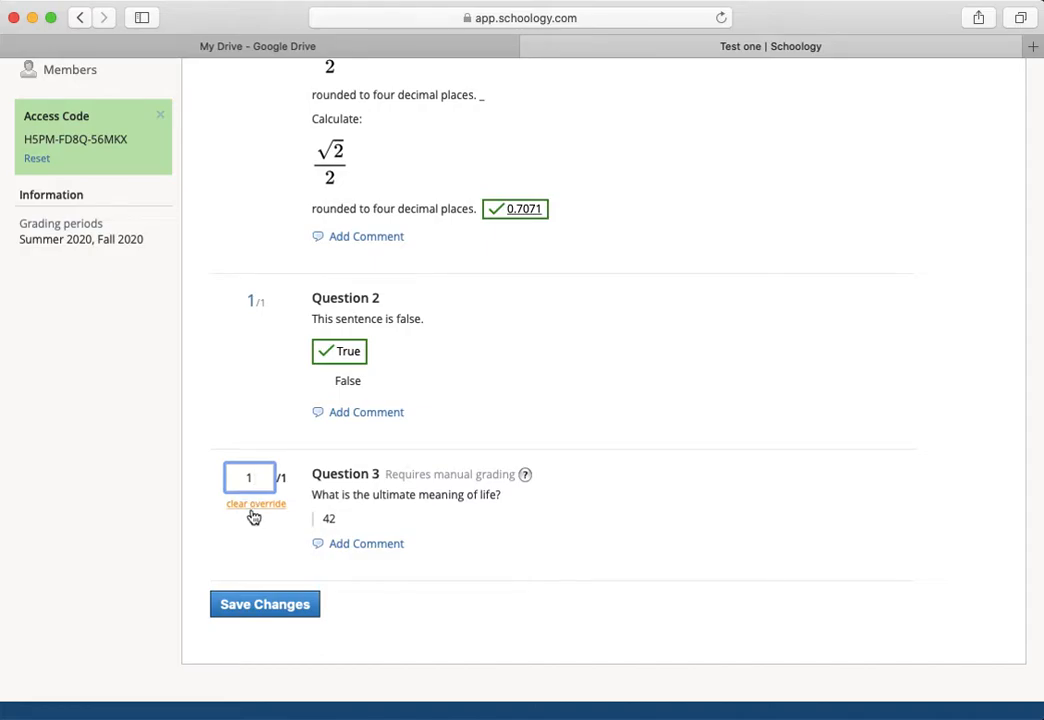
{"action": "mouse_move", "coordinate": [296, 566]}
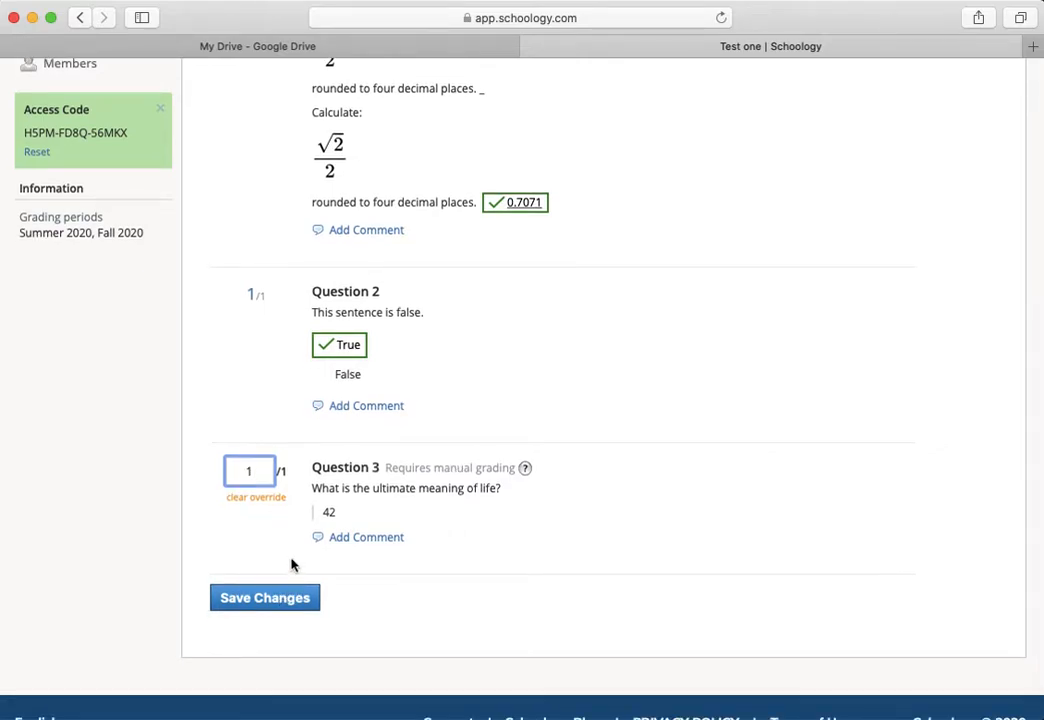
{"action": "mouse_move", "coordinate": [266, 584]}
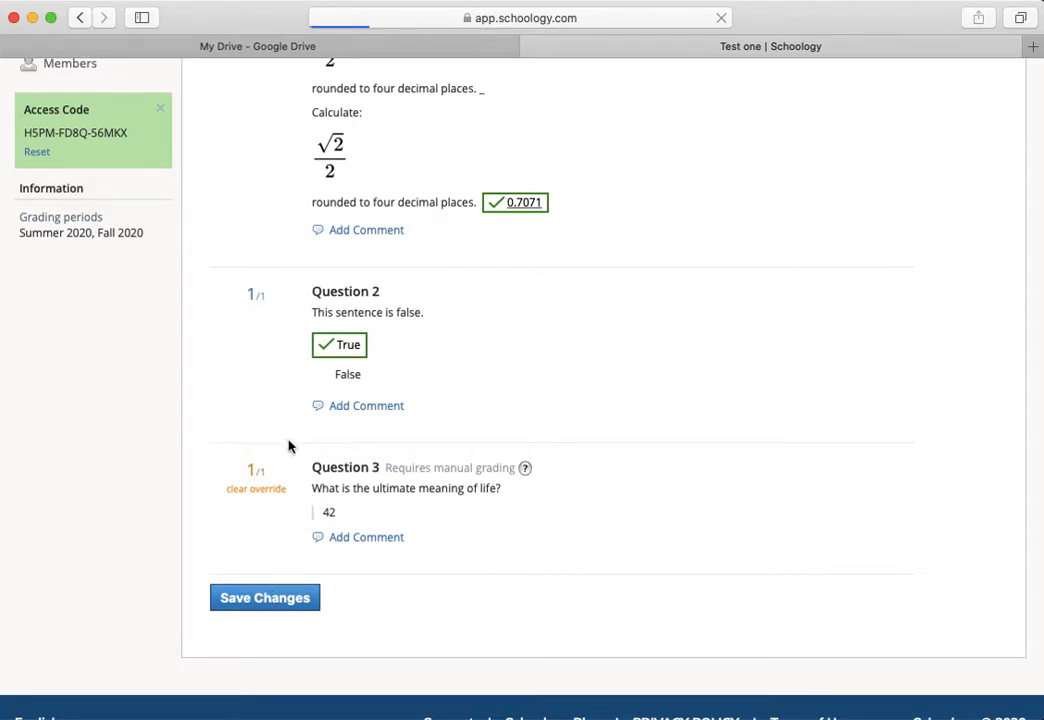
Save the Question 3 grade so the submission shows 4/4
{"action": "left_click", "coordinate": [264, 596]}
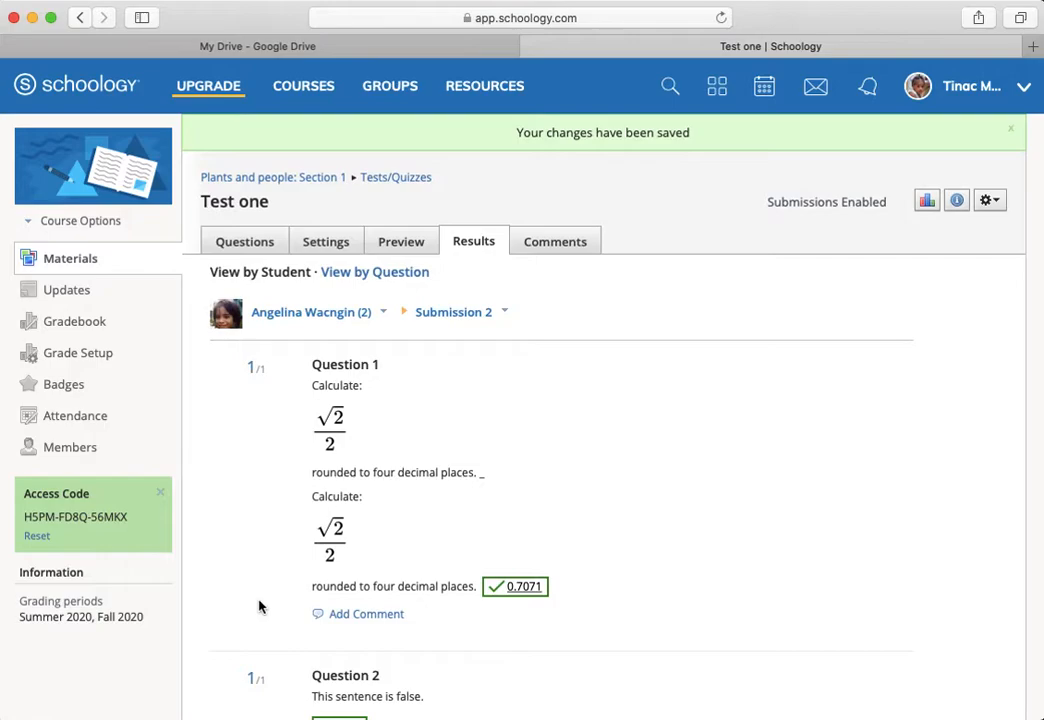
{"action": "mouse_move", "coordinate": [226, 322]}
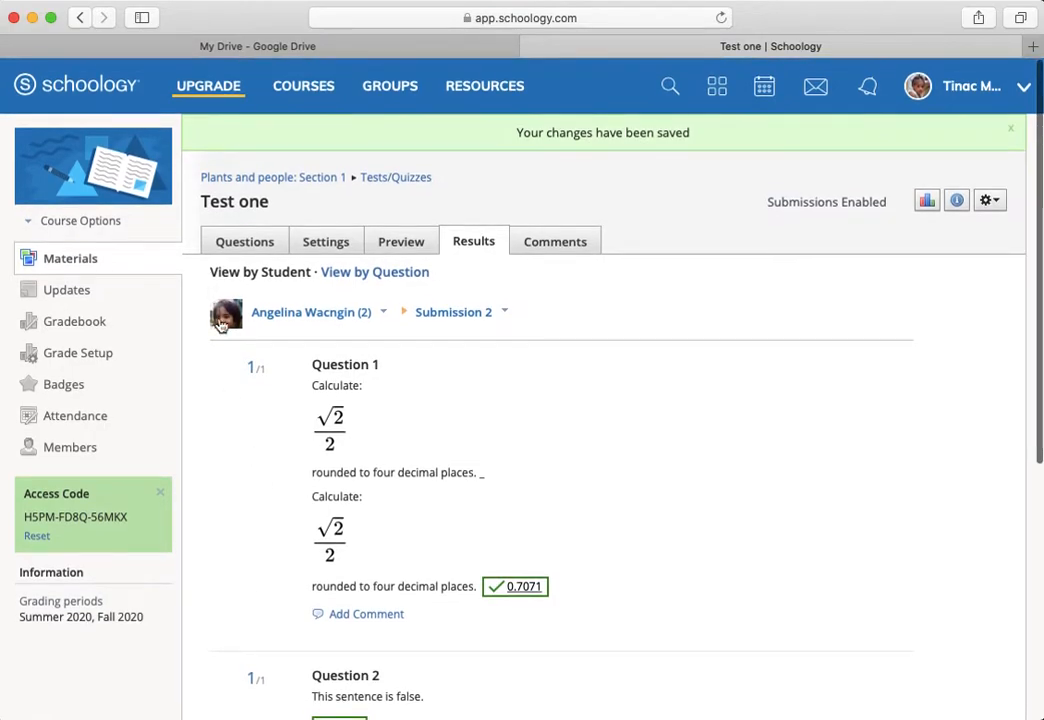
{"action": "scroll", "scroll_direction": "down", "scroll_amount": 3}
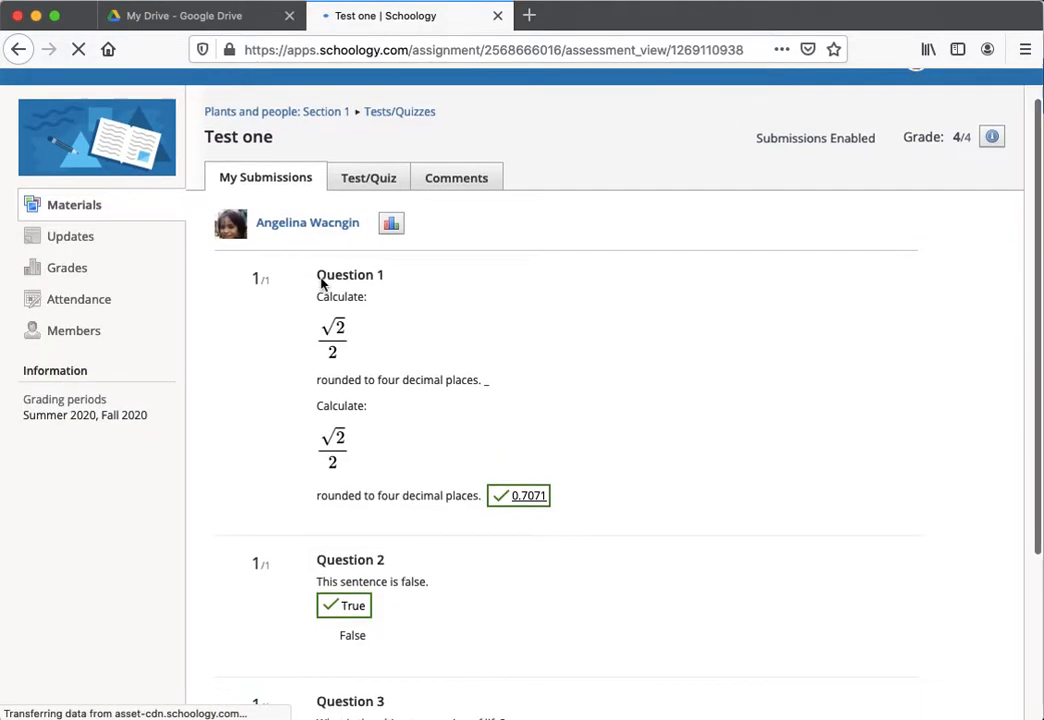
Leave the graded 4/4 submission and switch to the Test/Quiz view of Test one
{"action": "scroll", "scroll_direction": "down", "scroll_amount": 3}
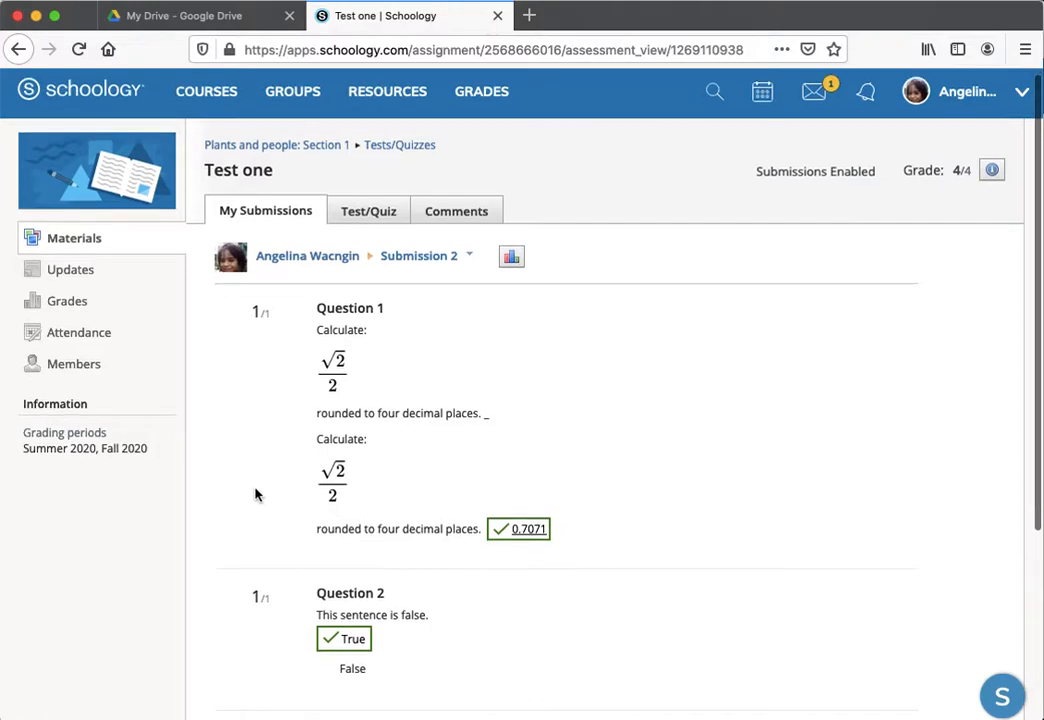
{"action": "left_click", "coordinate": [368, 210]}
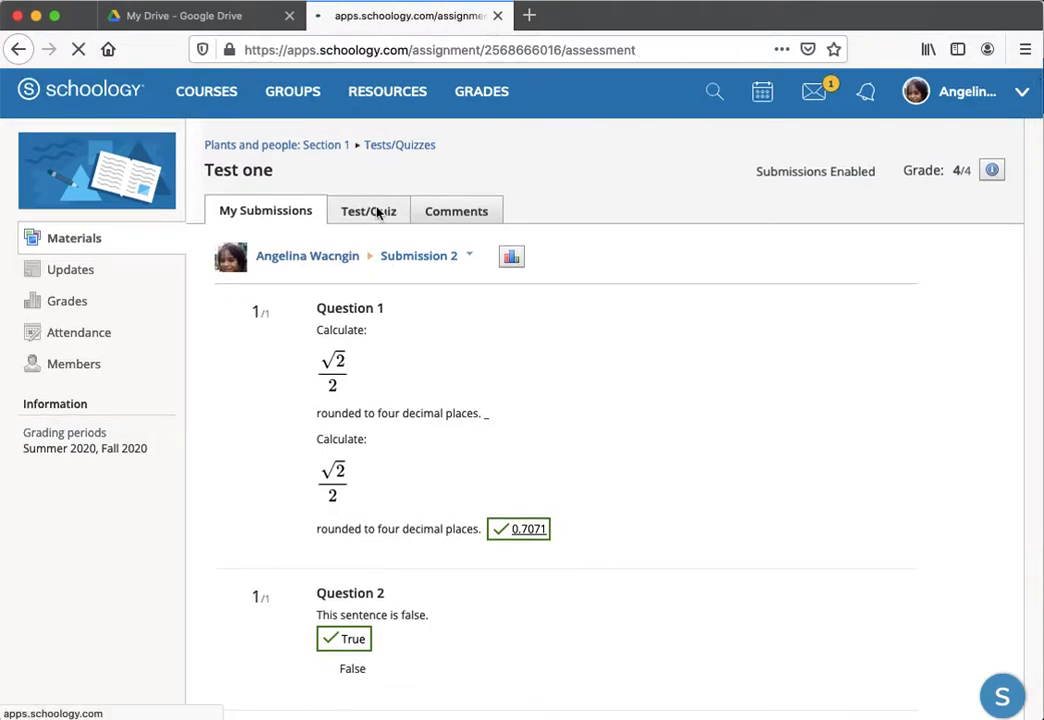
{"action": "left_click", "coordinate": [368, 210]}
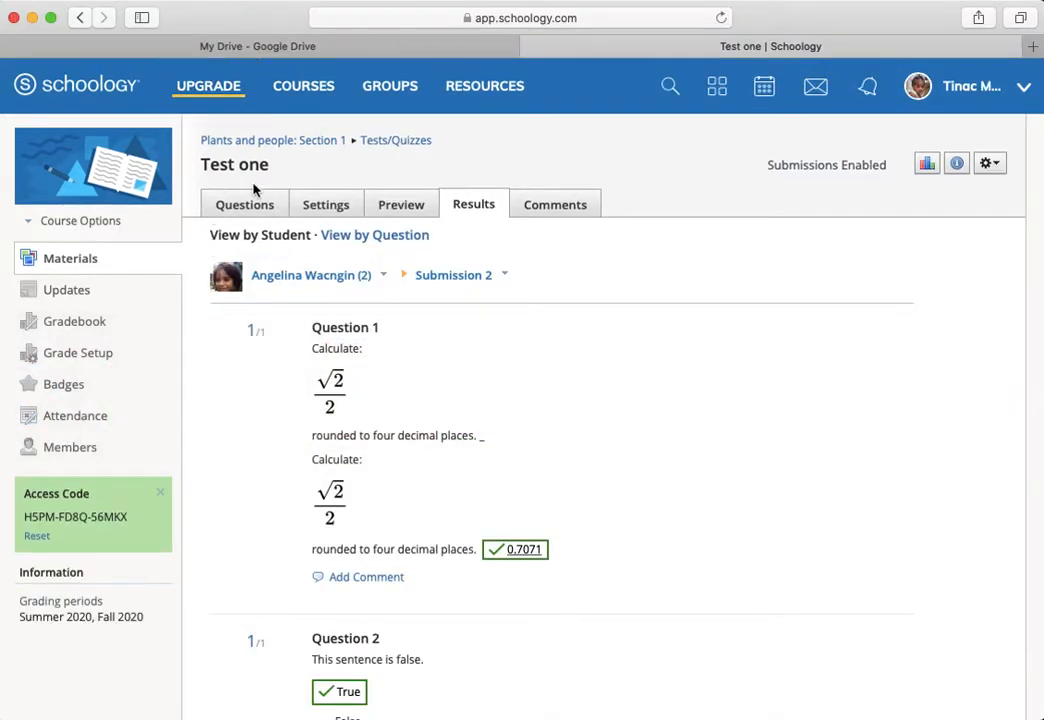
Change View Submissions from 'Yes with correct answers' to 'Yes' and save the test settings
{"action": "left_click", "coordinate": [324, 204]}
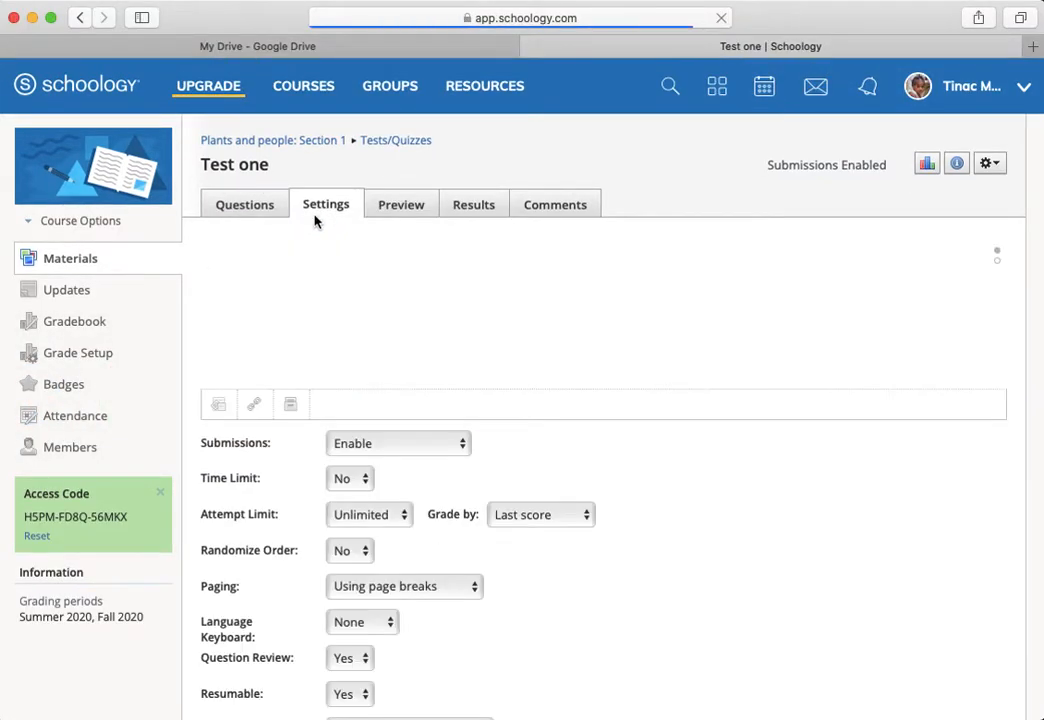
{"action": "scroll", "scroll_direction": "down", "scroll_amount": 3}
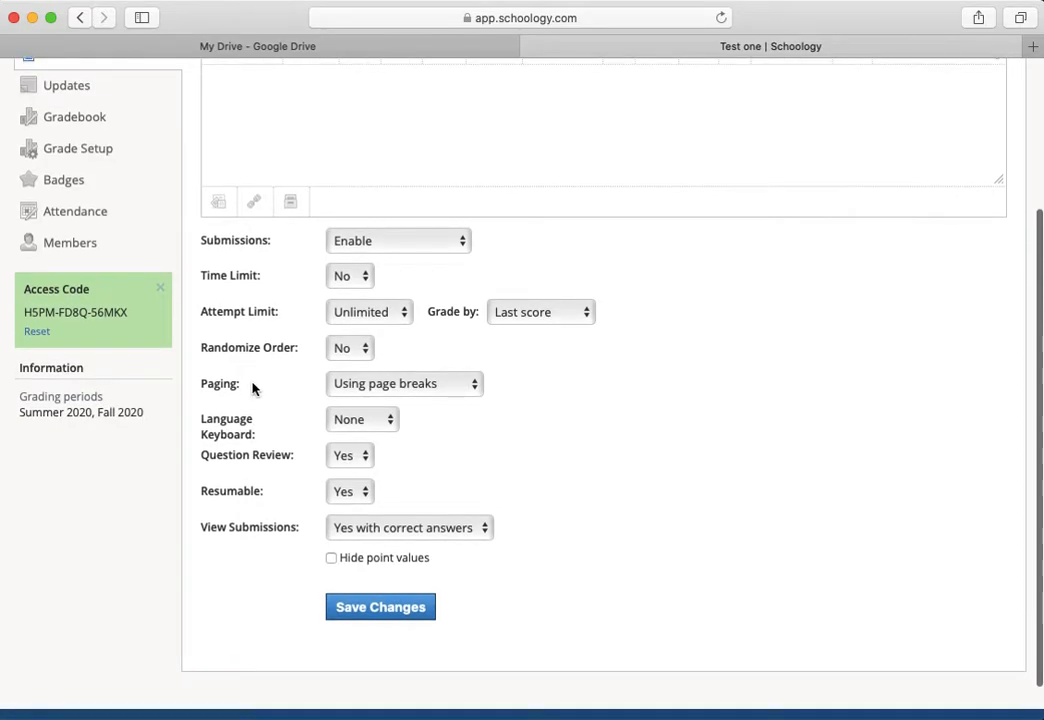
{"action": "left_click", "coordinate": [408, 528]}
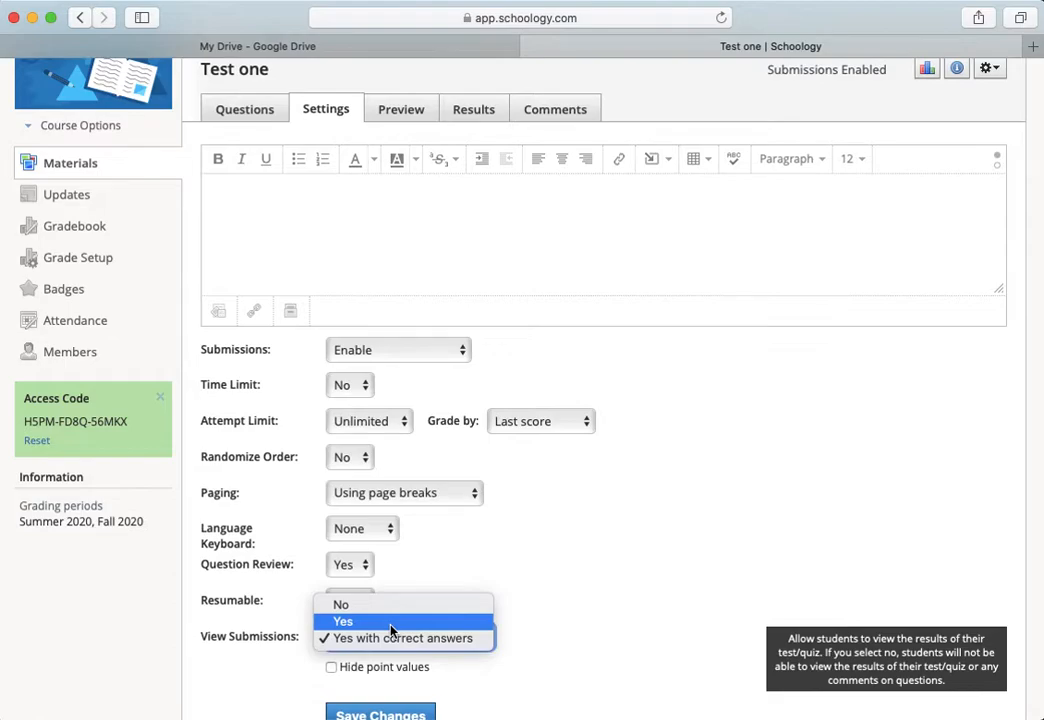
{"action": "left_click", "coordinate": [400, 640]}
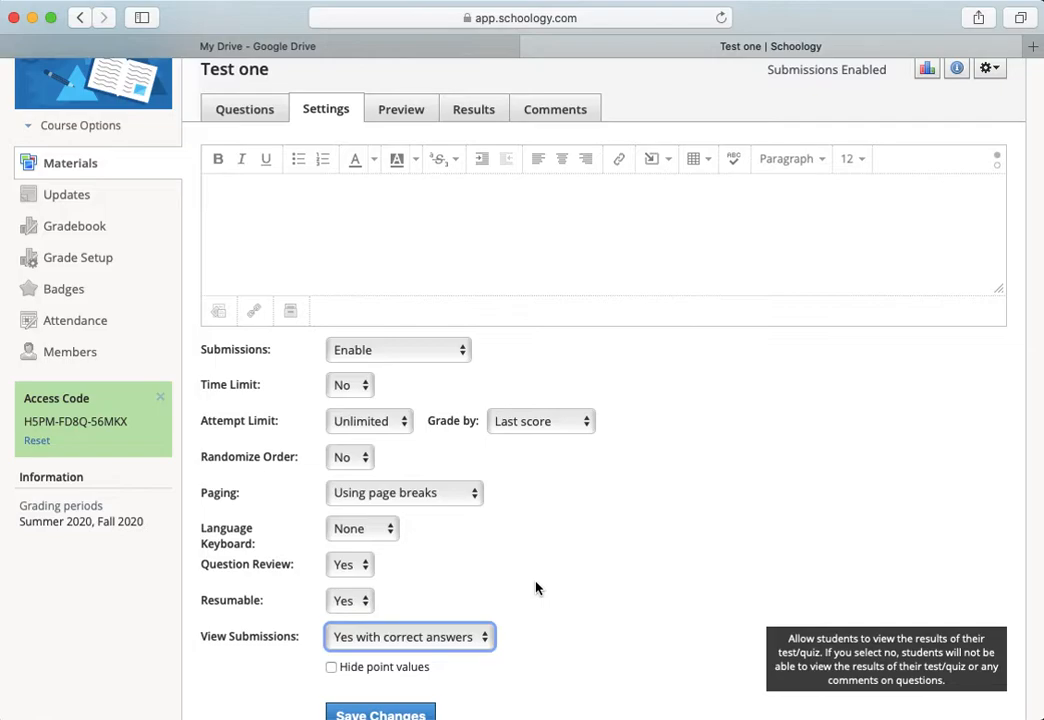
{"action": "left_click", "coordinate": [408, 636]}
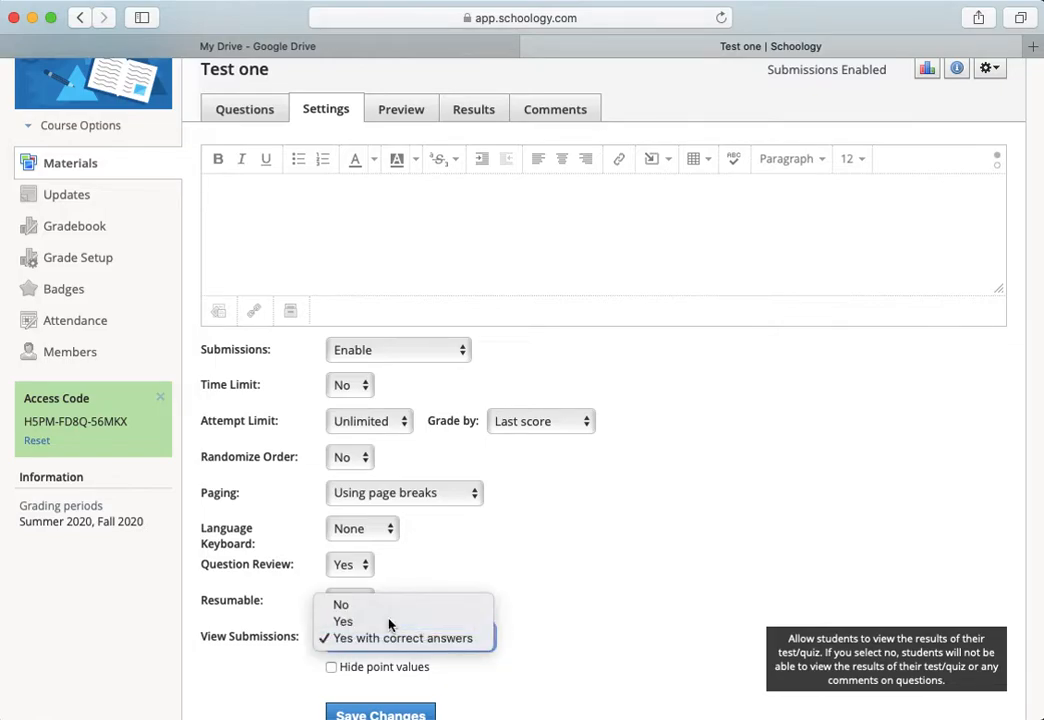
{"action": "left_click", "coordinate": [344, 620]}
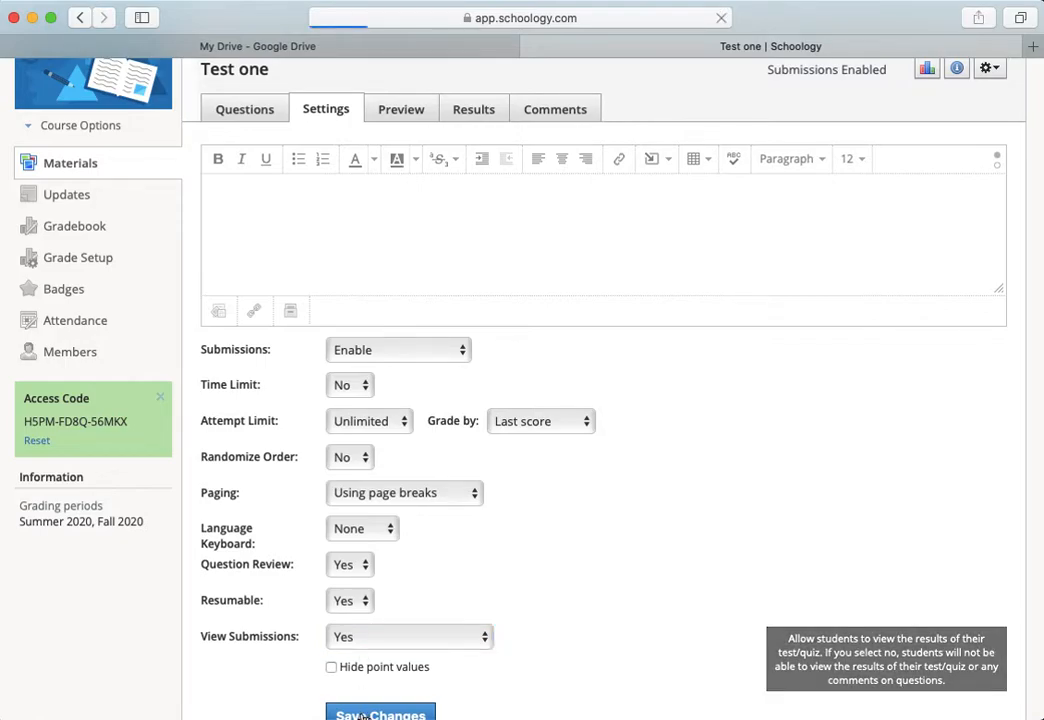
{"action": "left_click", "coordinate": [380, 712]}
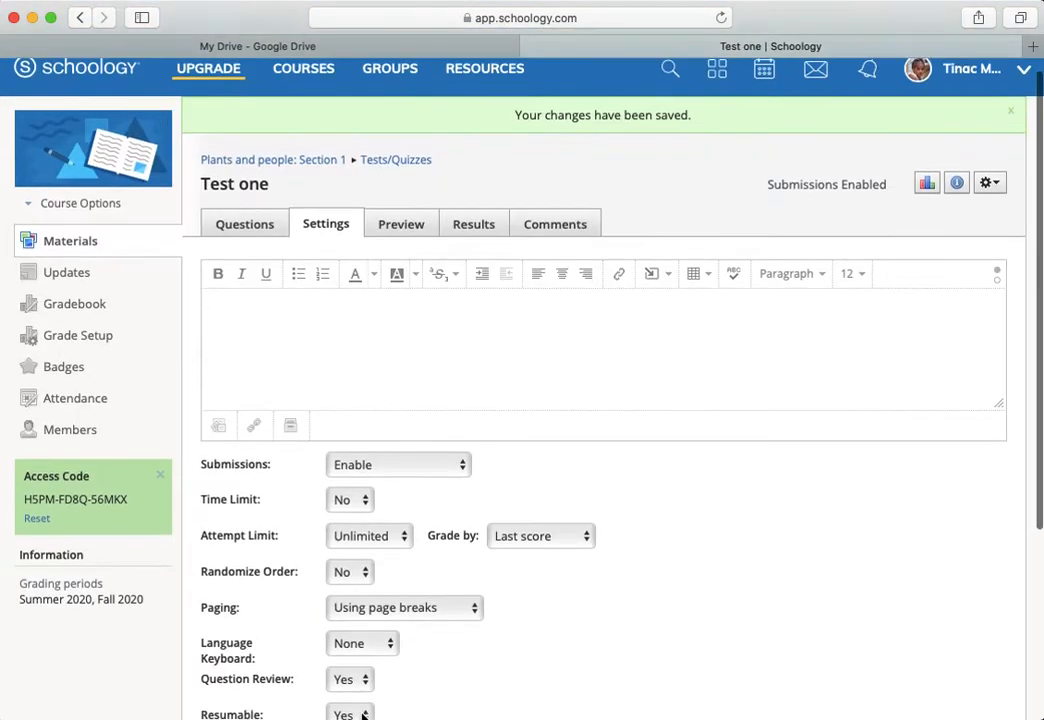
{"action": "scroll", "scroll_direction": "down", "scroll_amount": 3}
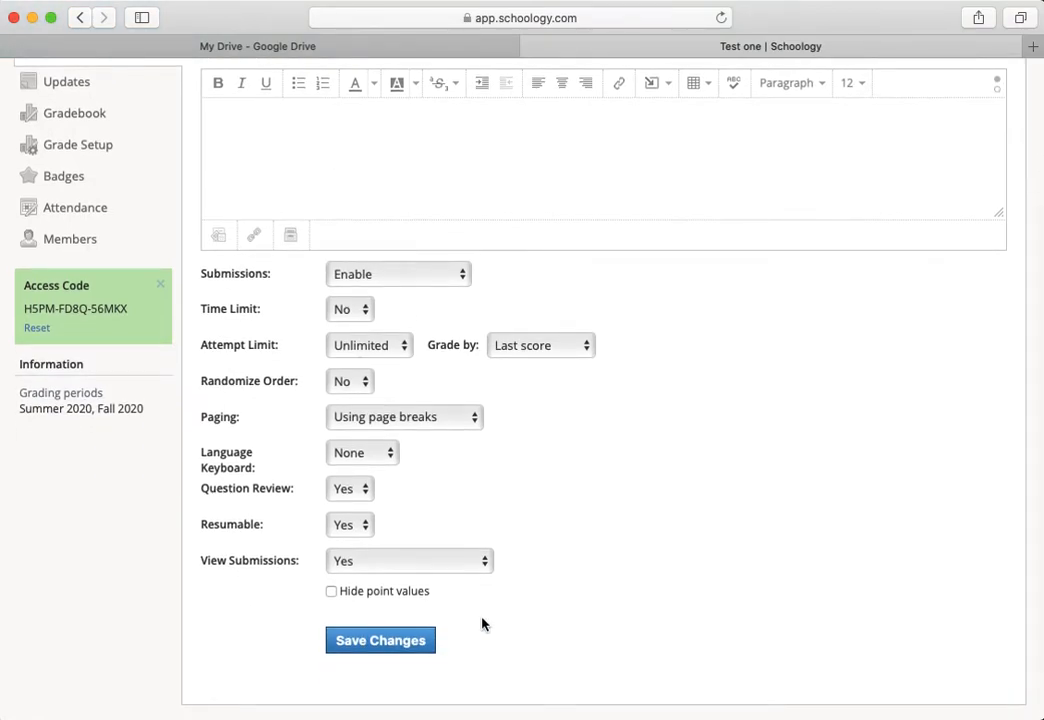
{"action": "left_click", "coordinate": [380, 640]}
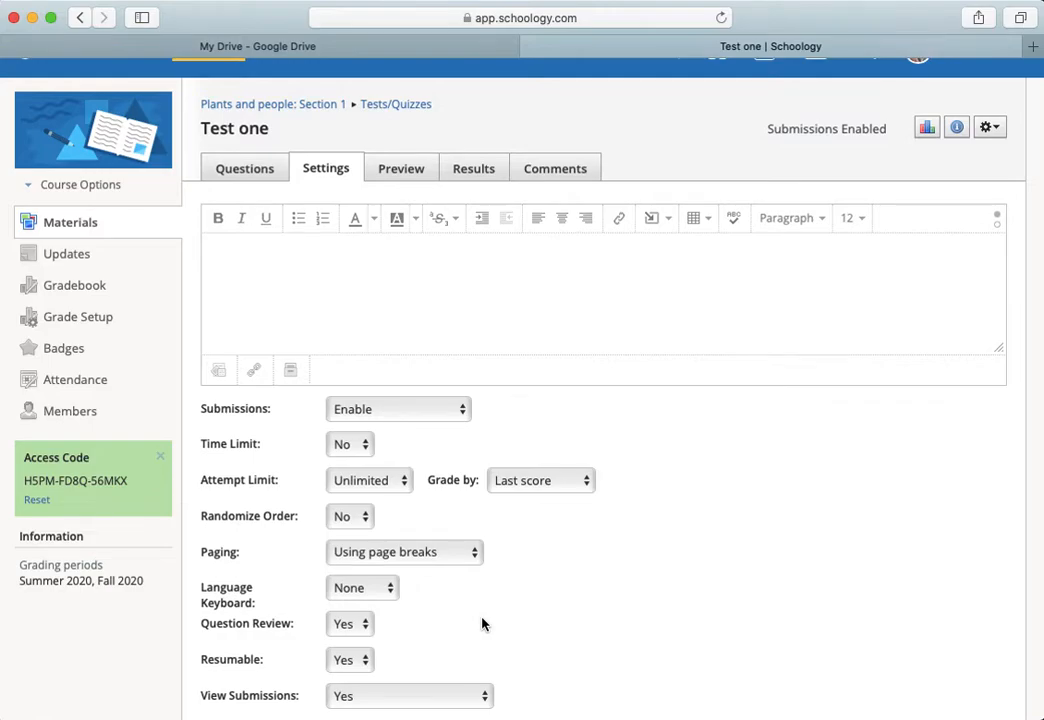
{"action": "scroll", "scroll_direction": "down", "scroll_amount": 3}
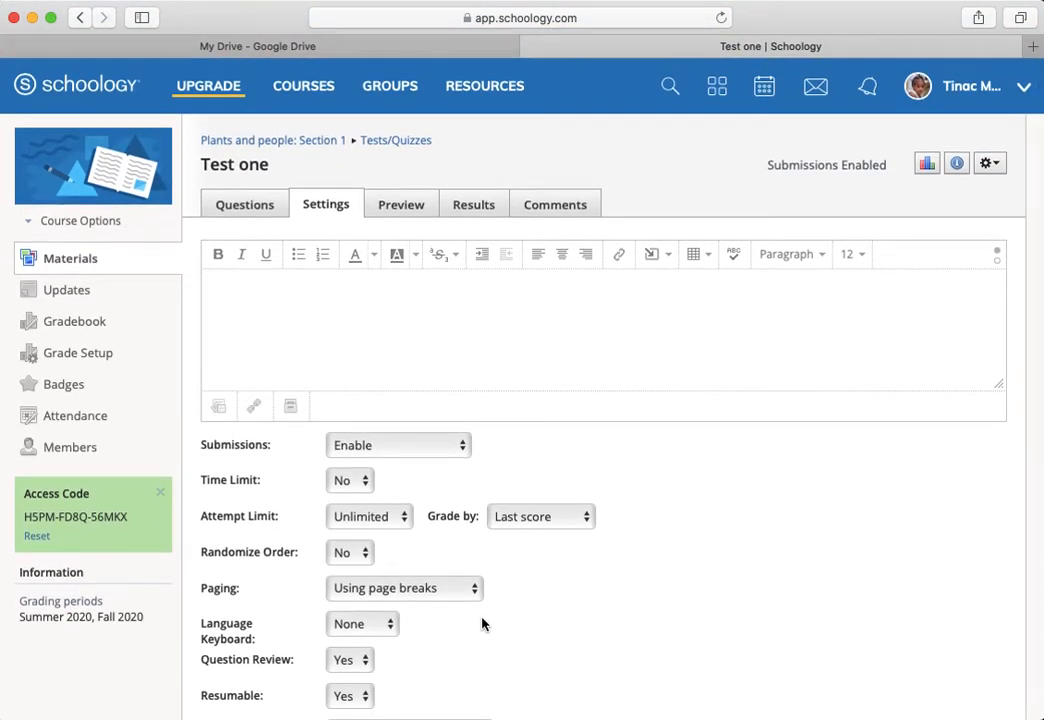
{"action": "mouse_move", "coordinate": [488, 604]}
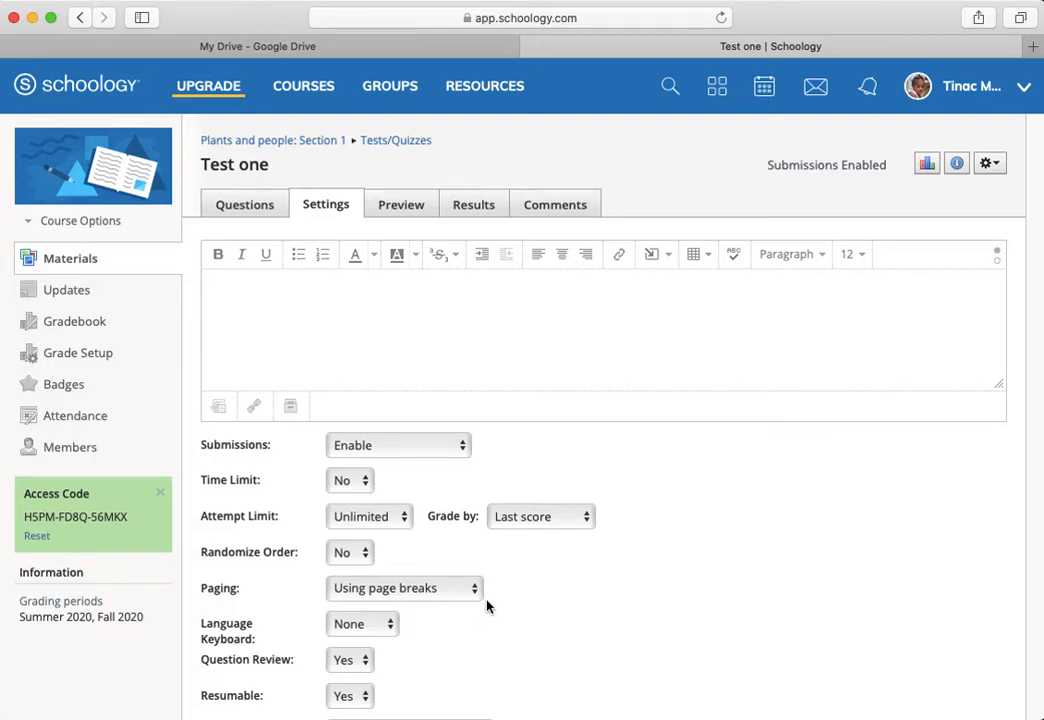
{"action": "scroll", "scroll_direction": "down", "scroll_amount": 3}
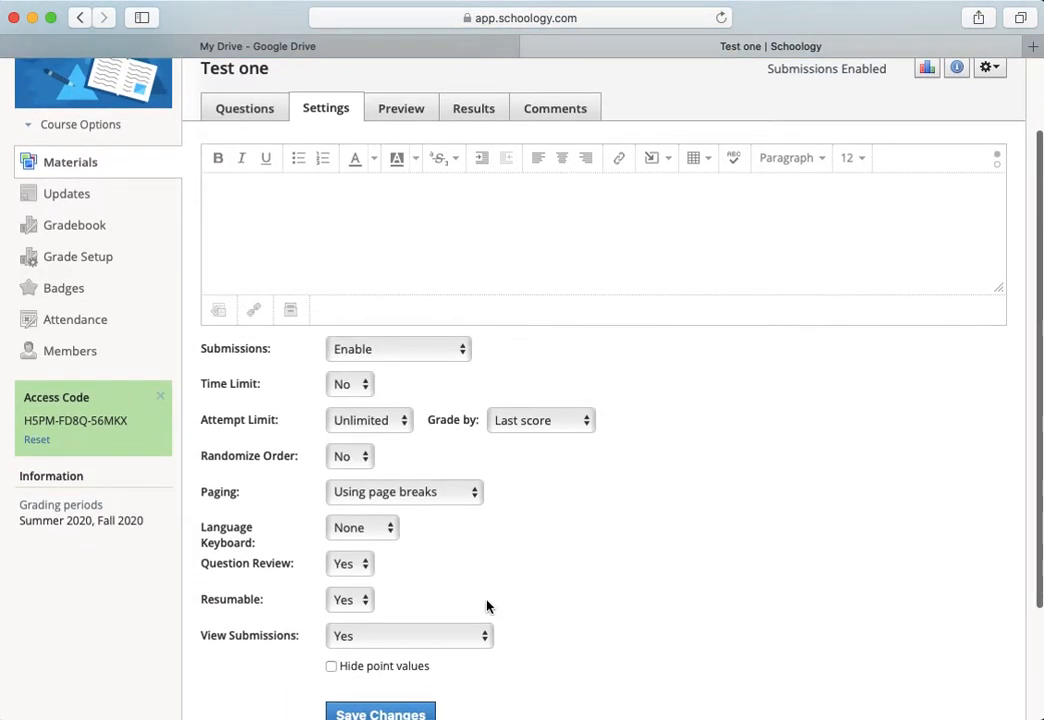
{"action": "scroll", "scroll_direction": "down", "scroll_amount": 3}
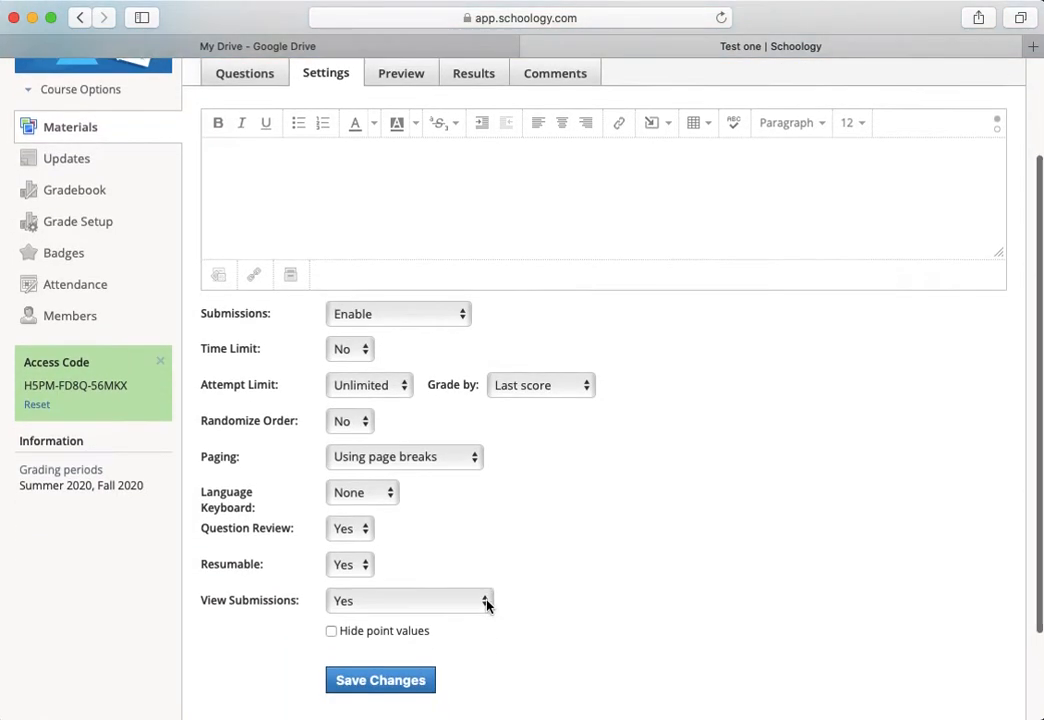
{"action": "scroll", "scroll_direction": "down", "scroll_amount": 3}
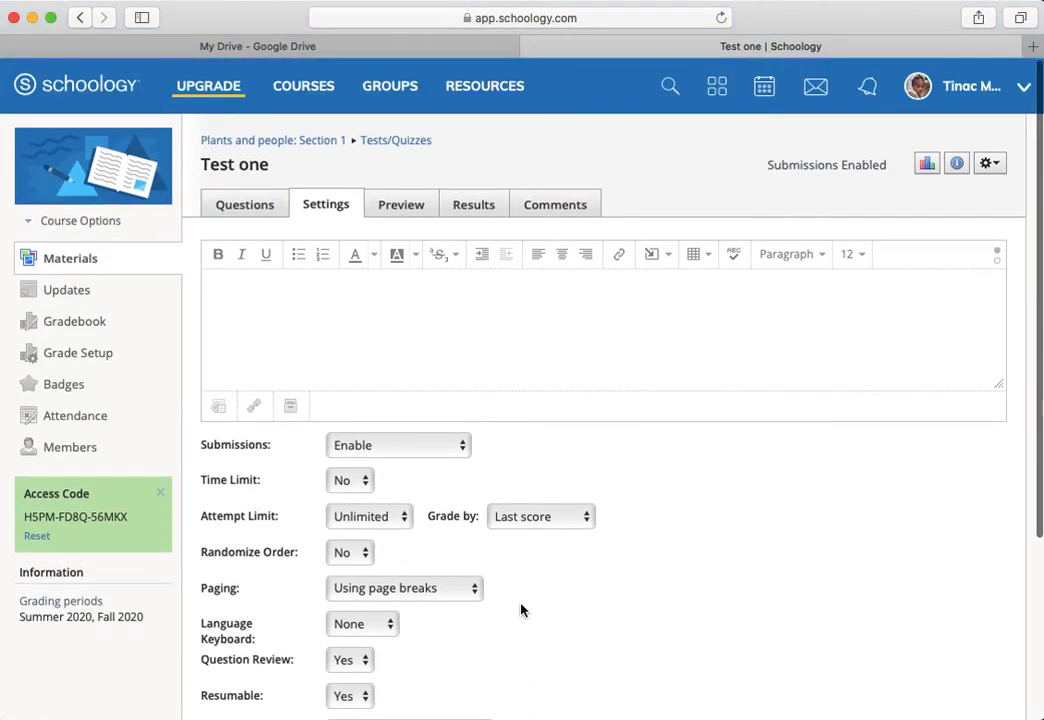
{"action": "scroll", "scroll_direction": "down", "scroll_amount": 3}
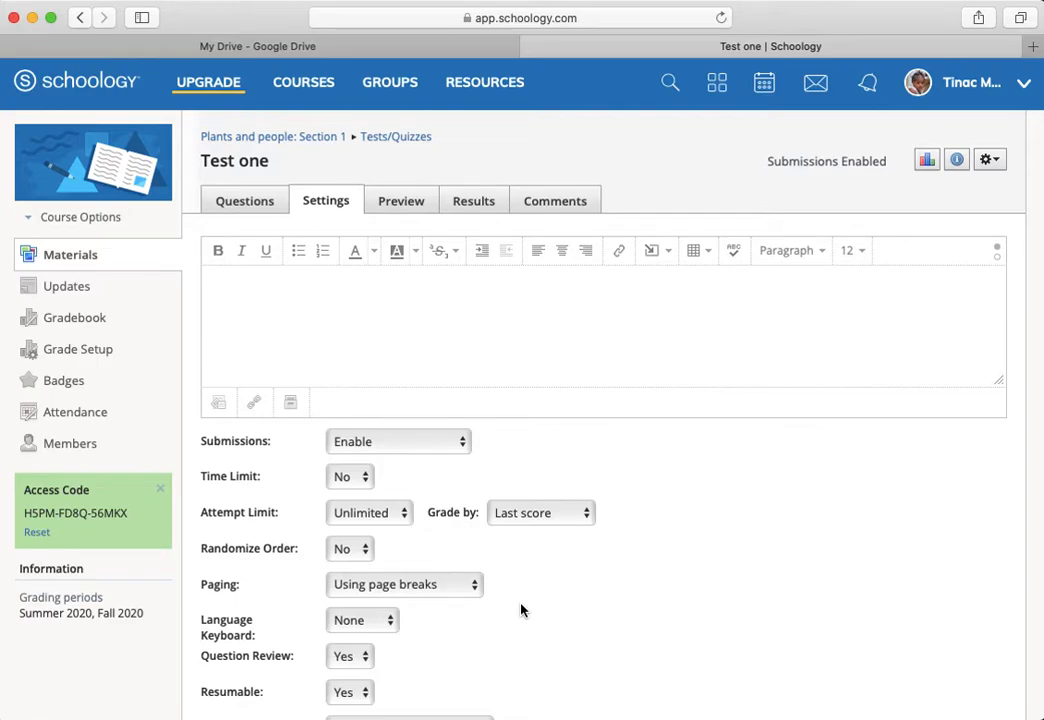
{"action": "scroll", "scroll_direction": "down", "scroll_amount": 3}
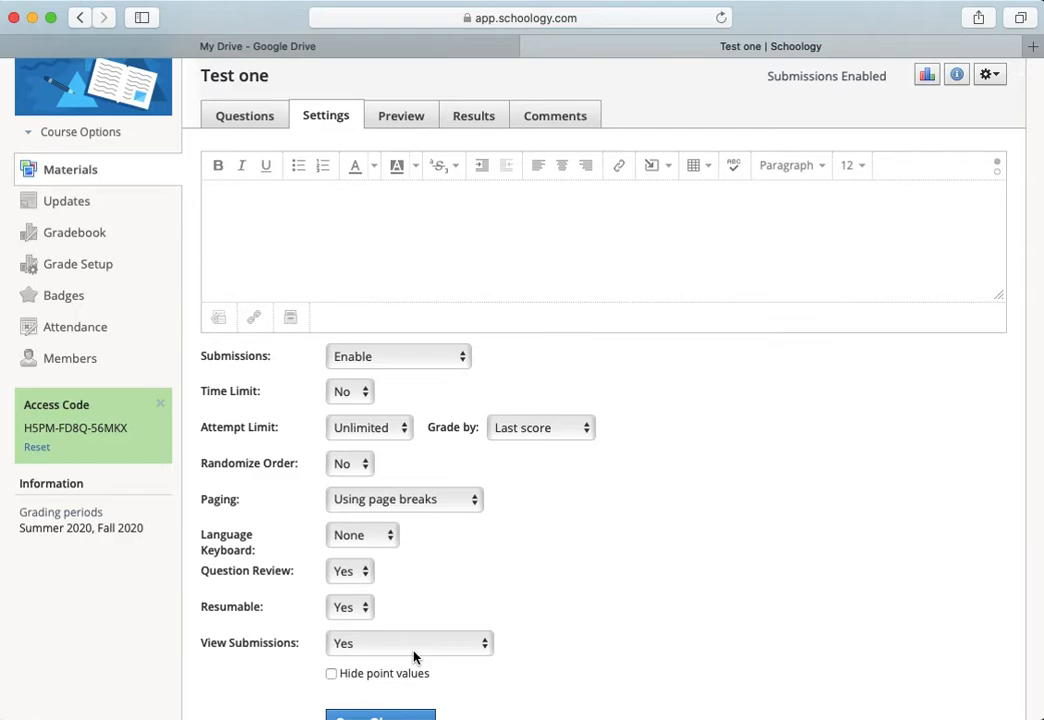
{"action": "mouse_move", "coordinate": [458, 604]}
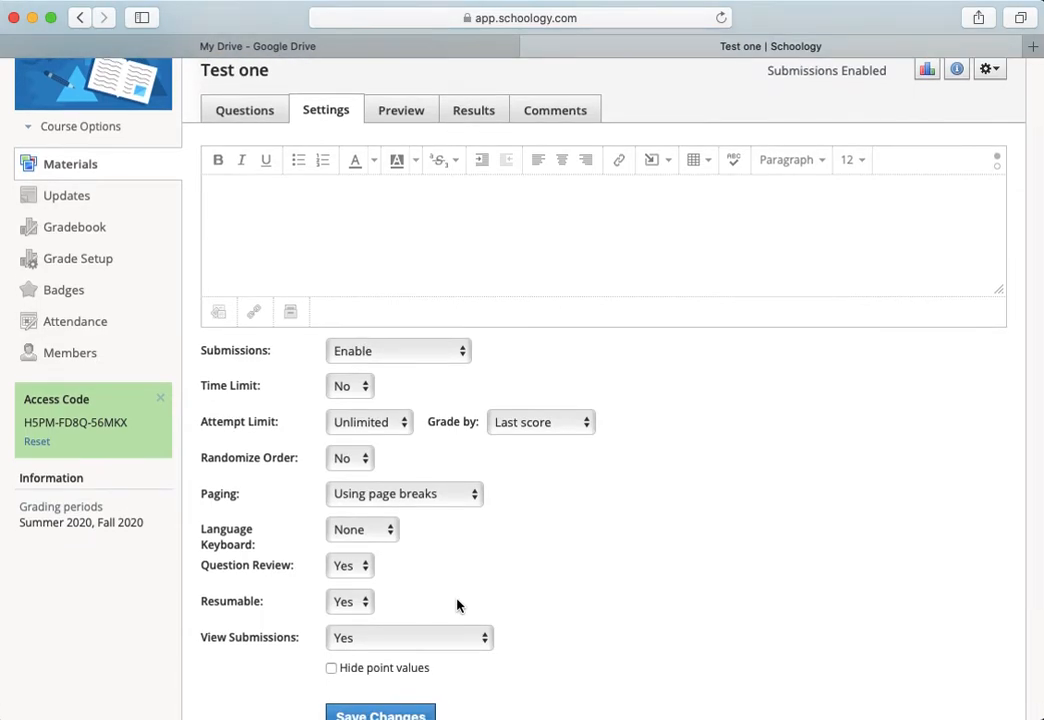
{"action": "scroll", "scroll_direction": "down", "scroll_amount": 3}
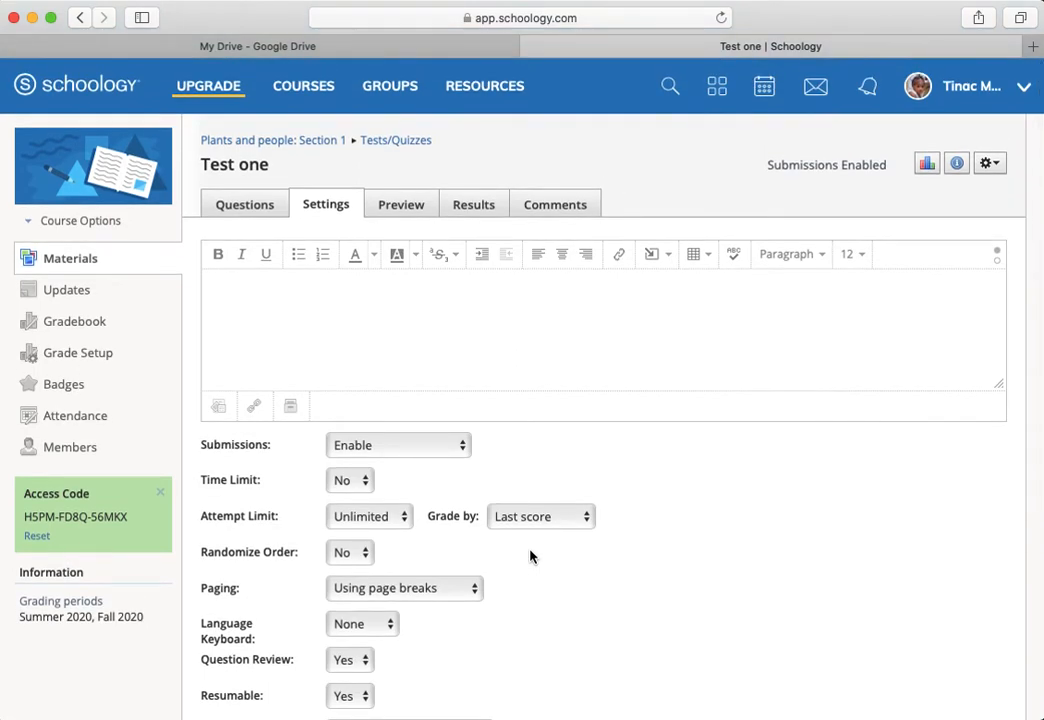
{"action": "mouse_move", "coordinate": [538, 532]}
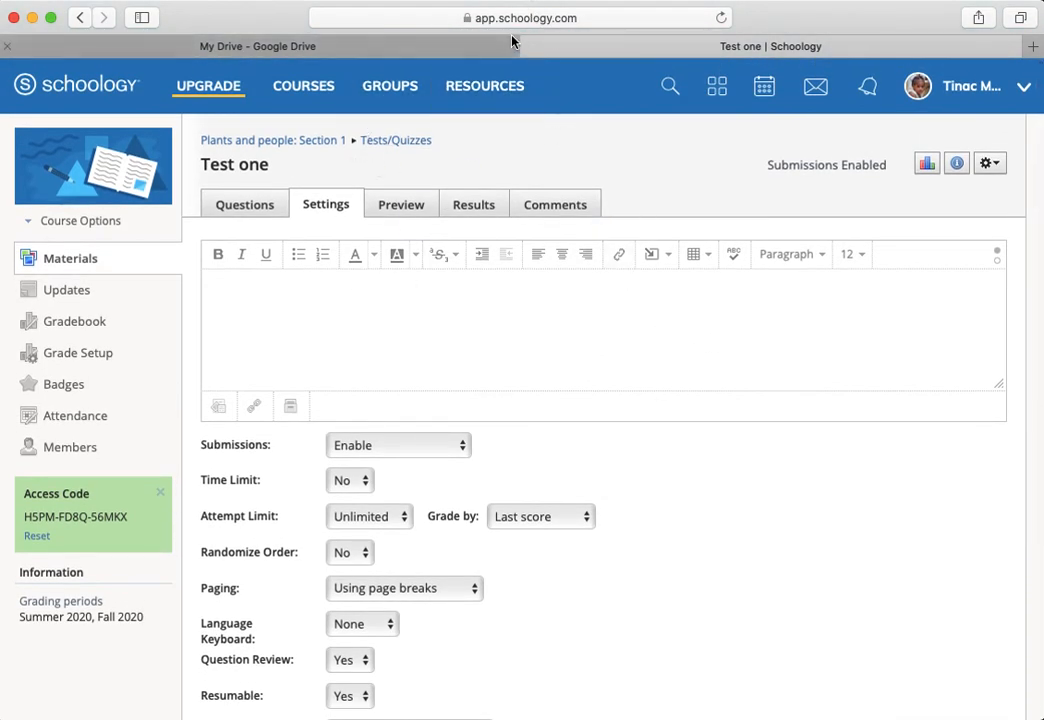
{"action": "mouse_move", "coordinate": [568, 188]}
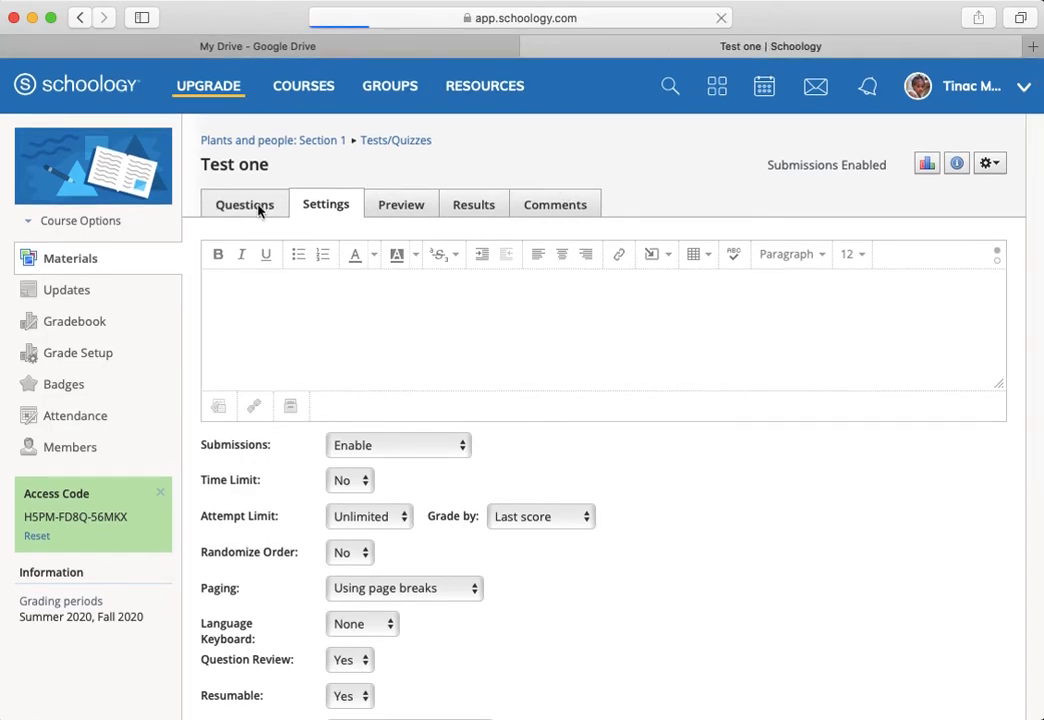
Show the questions list with the fill-in-the-blank, true/false, and essay questions
{"action": "left_click", "coordinate": [244, 204]}
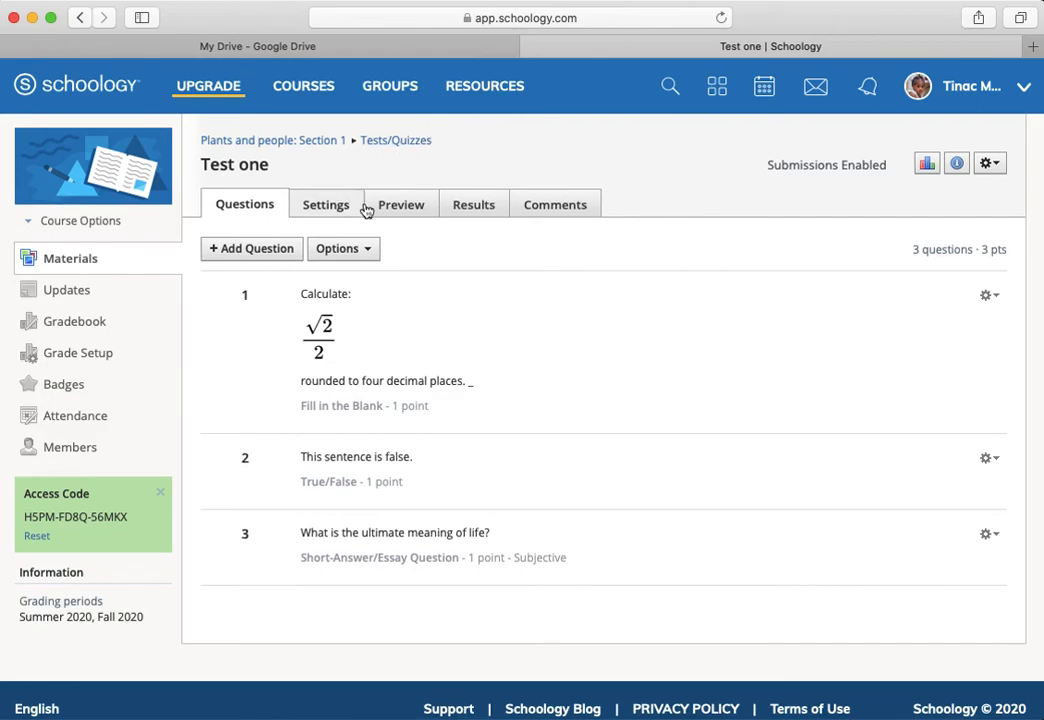
{"action": "mouse_move", "coordinate": [500, 184]}
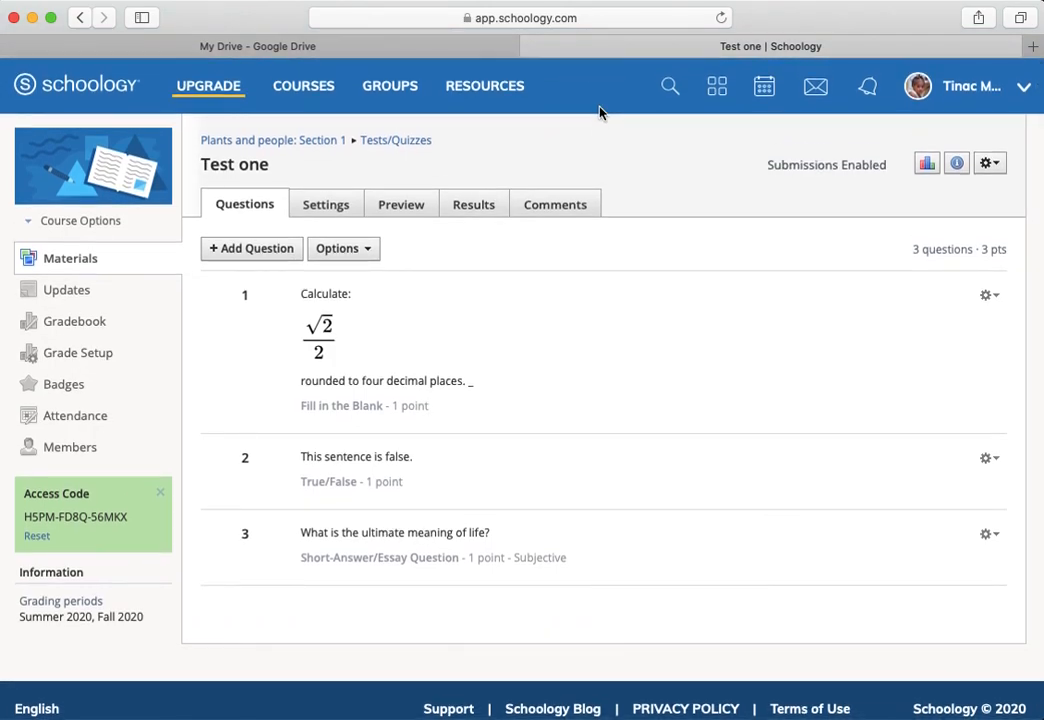
{"action": "mouse_move", "coordinate": [542, 8]}
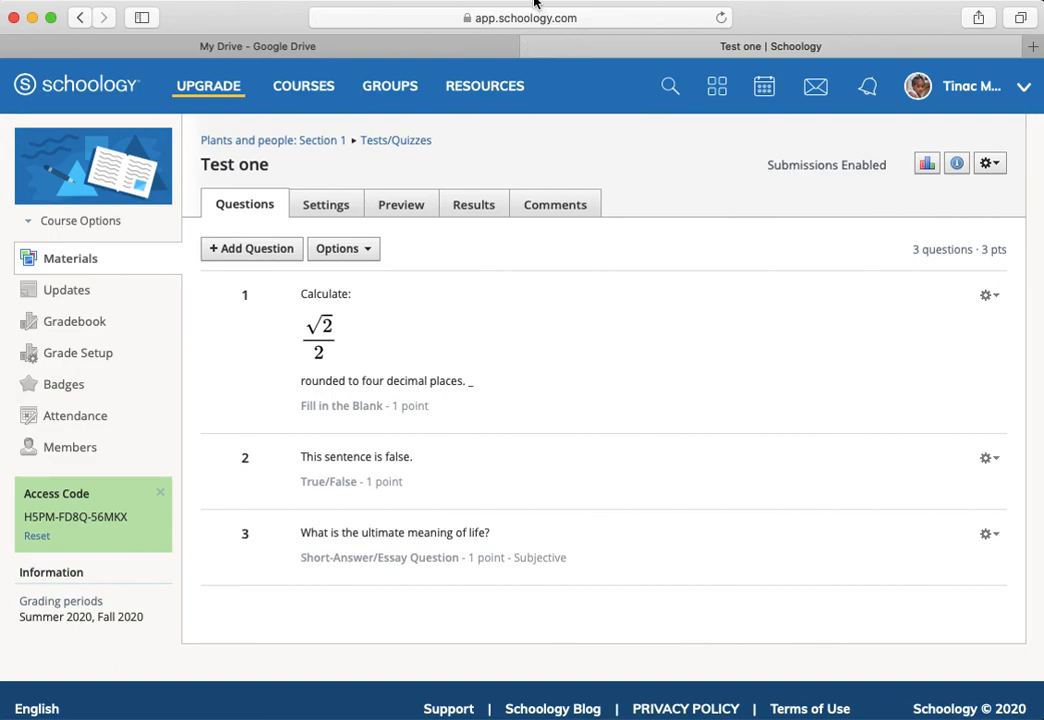